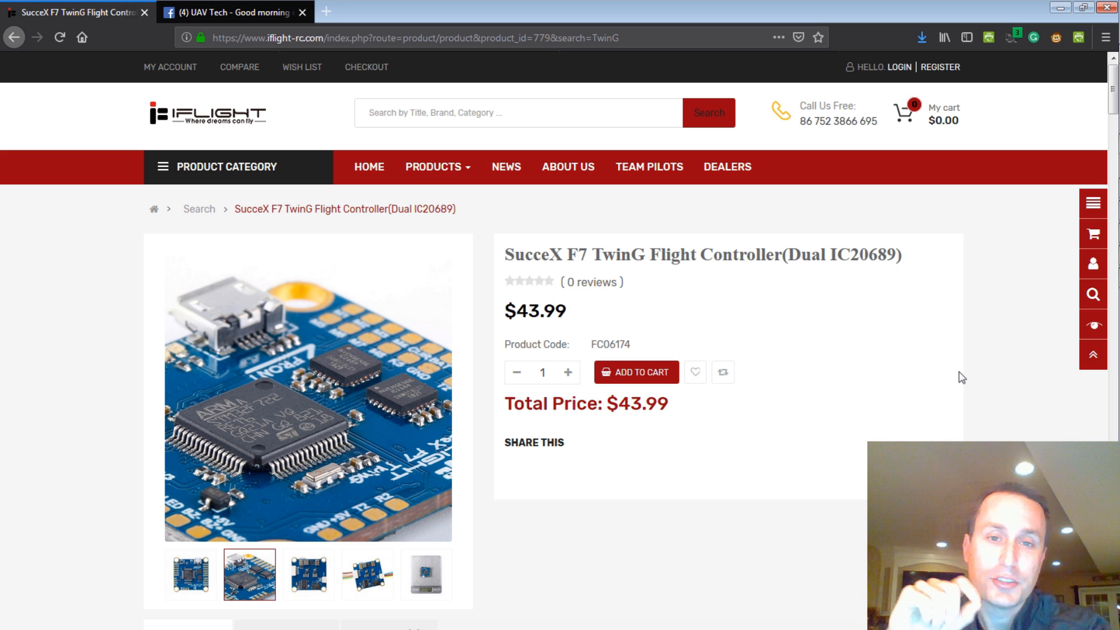
- Scroll the SucceX F7 TwinG product page down past the overview images to the FC Specifications section
scroll(down, 3)
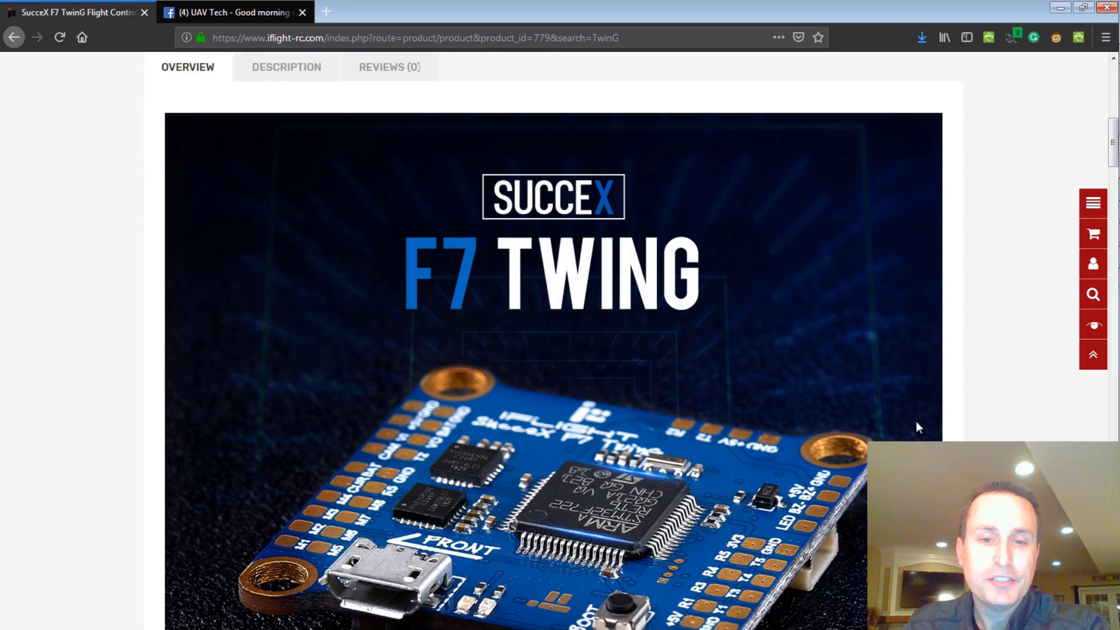
scroll(down, 3)
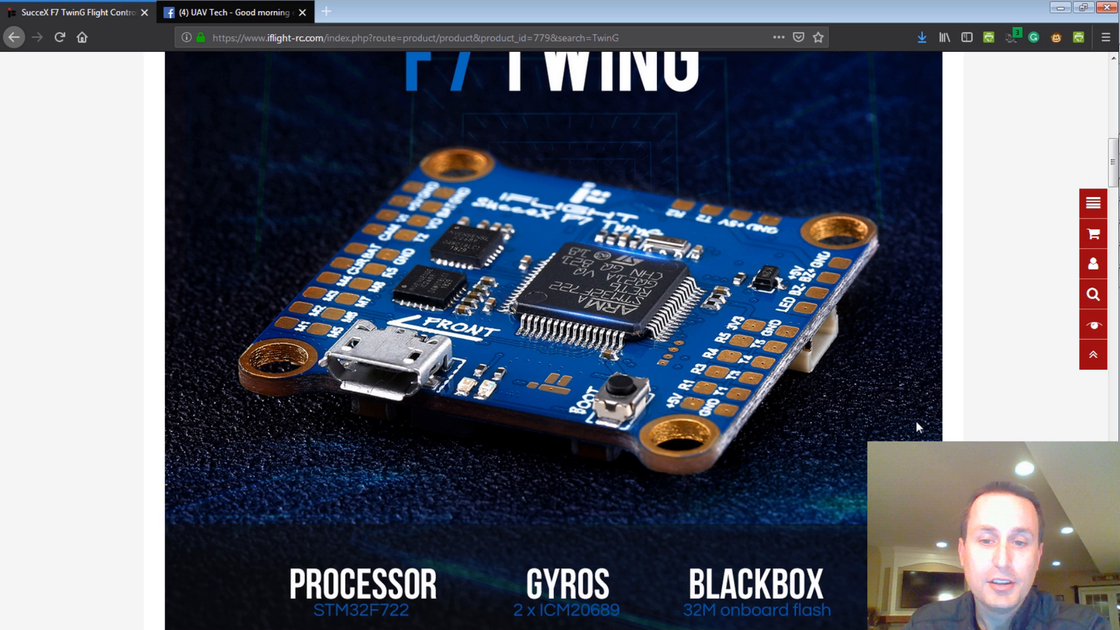
scroll(down, 3)
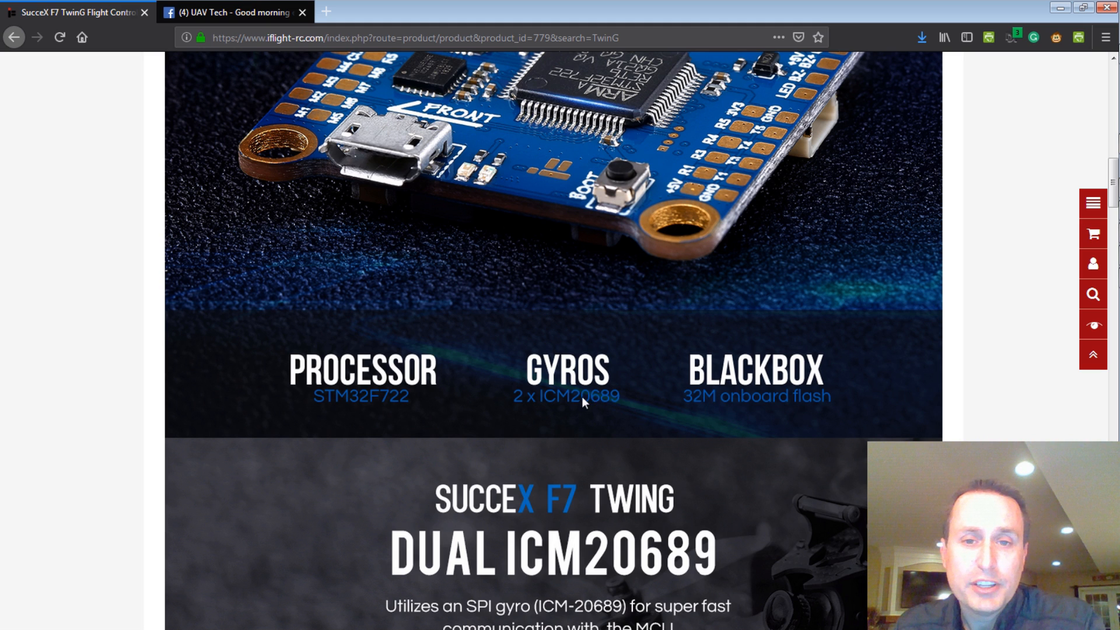
mouse_move(623, 403)
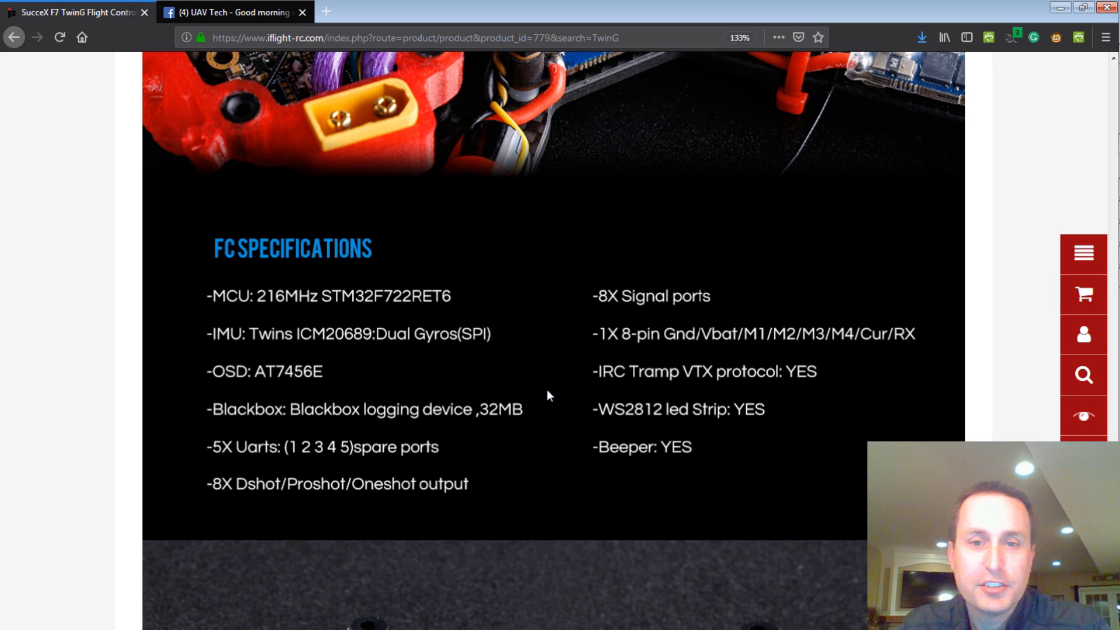
mouse_move(602, 382)
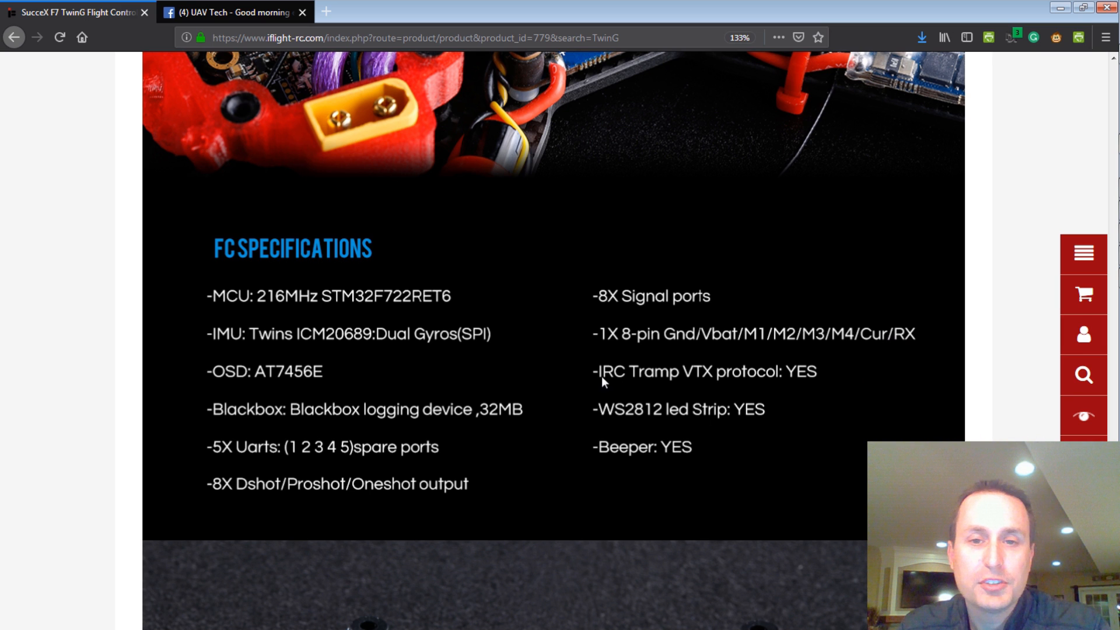
mouse_move(695, 386)
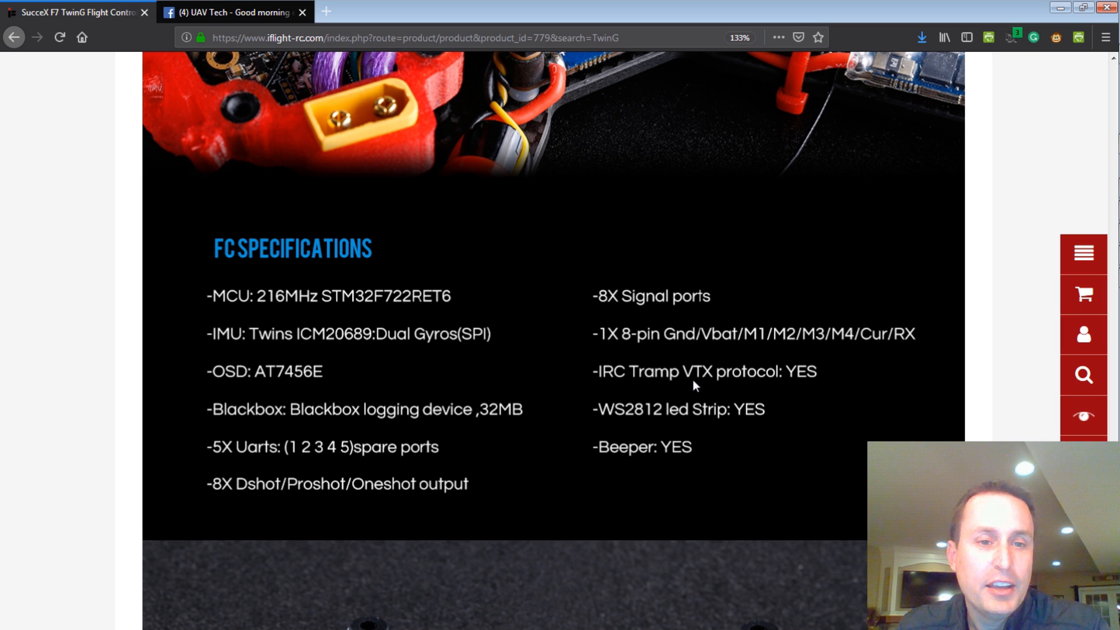
mouse_move(604, 425)
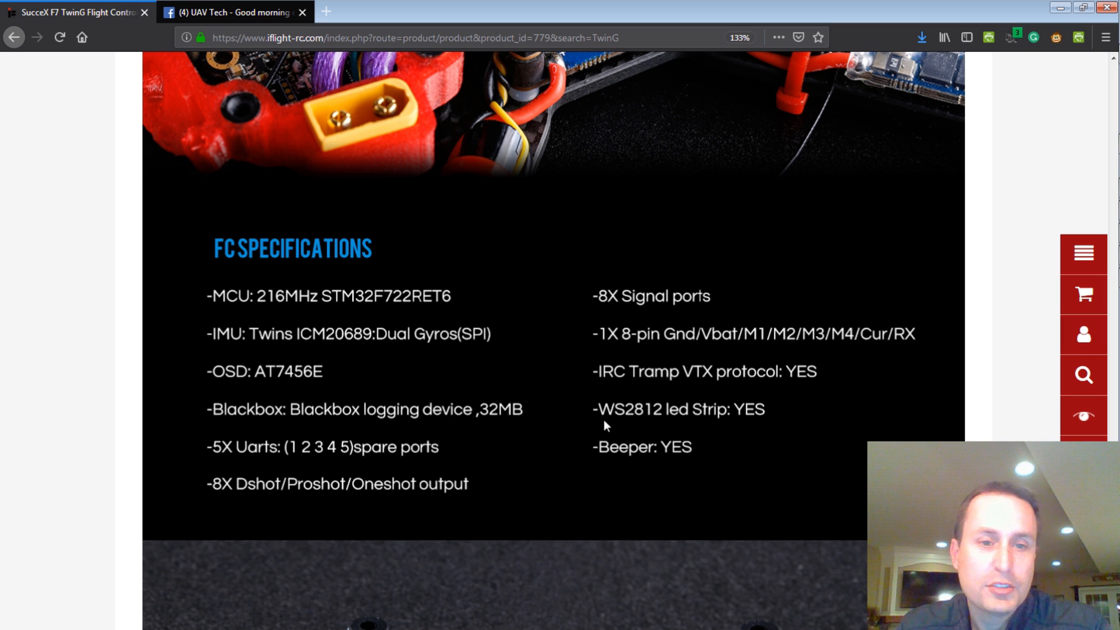
scroll(down, 3)
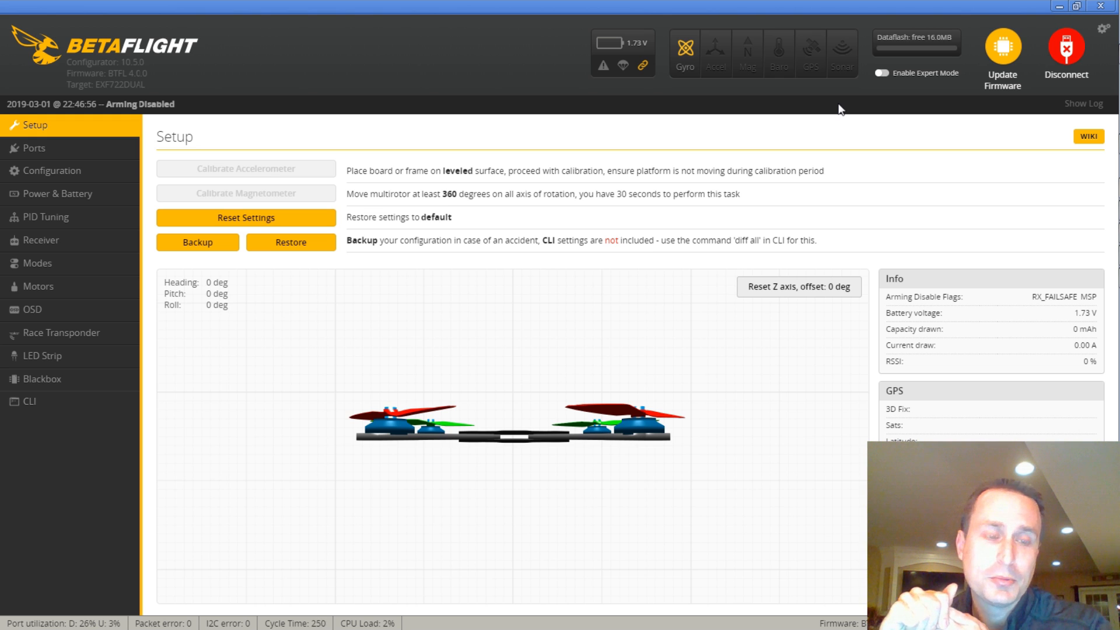
mouse_move(147, 330)
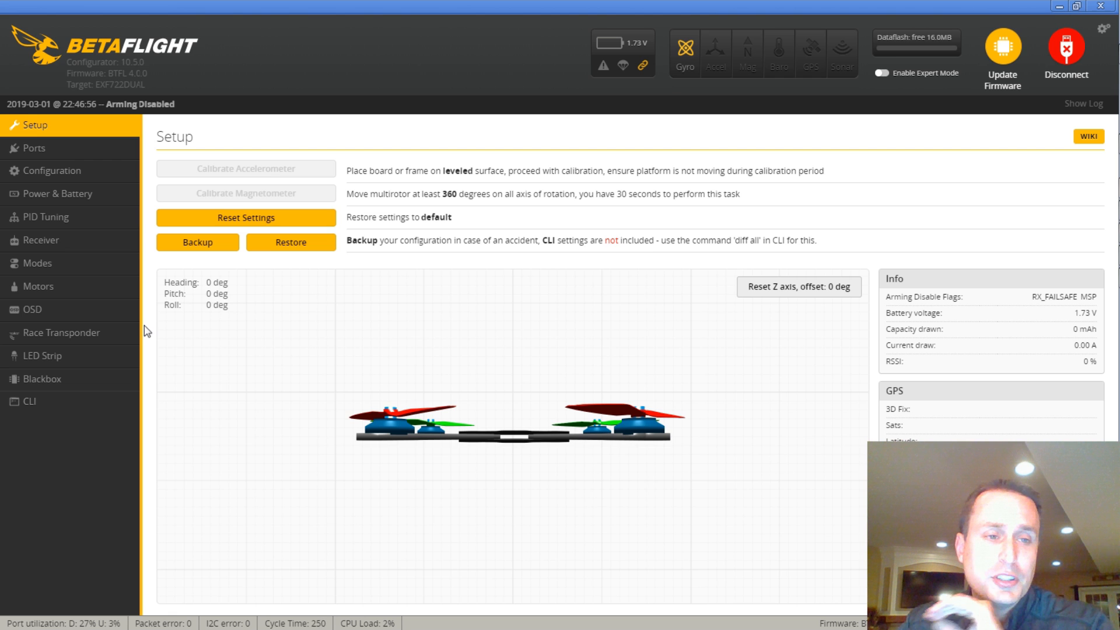
- Run 'get g' in the CLI to list gyro settings, including gyro_to_use = BOTH and gyro_use_32khz OFF
click(29, 400)
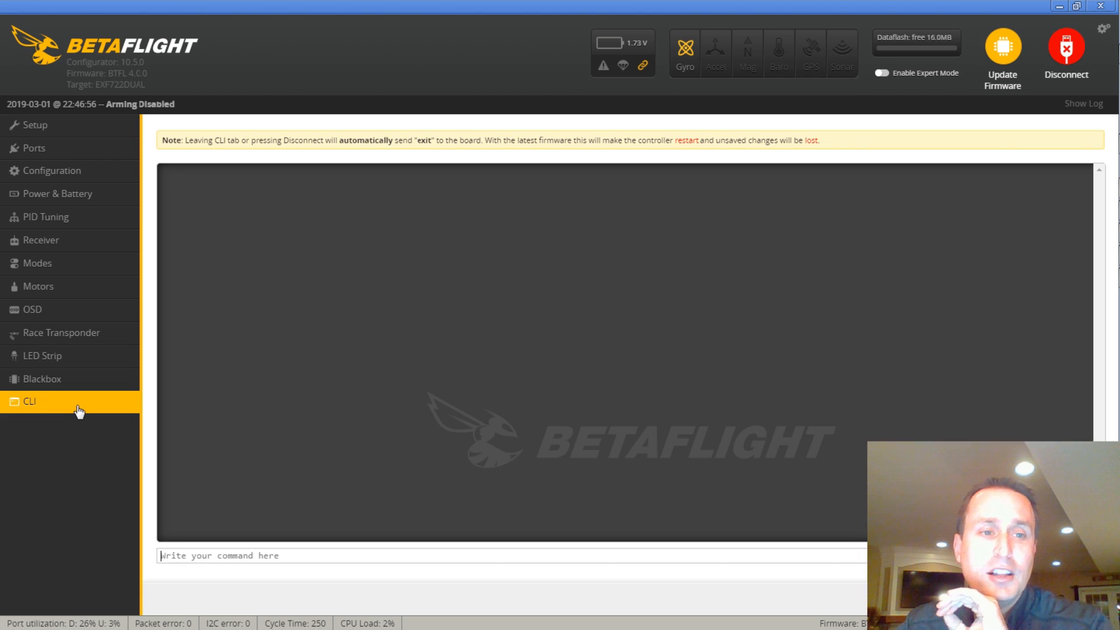
text(get g)
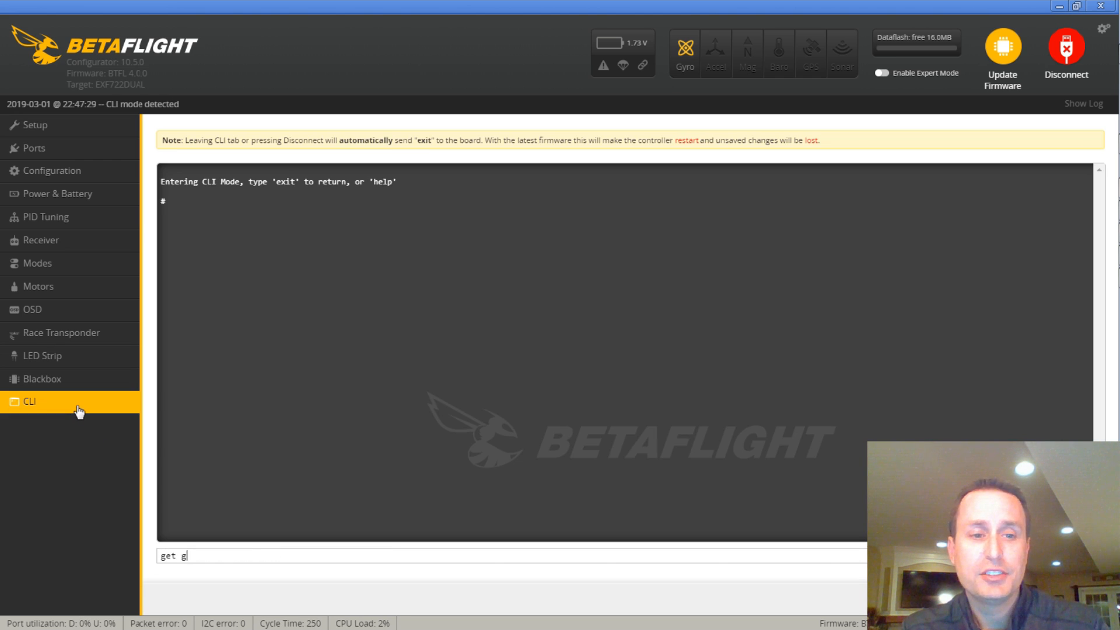
key(Enter)
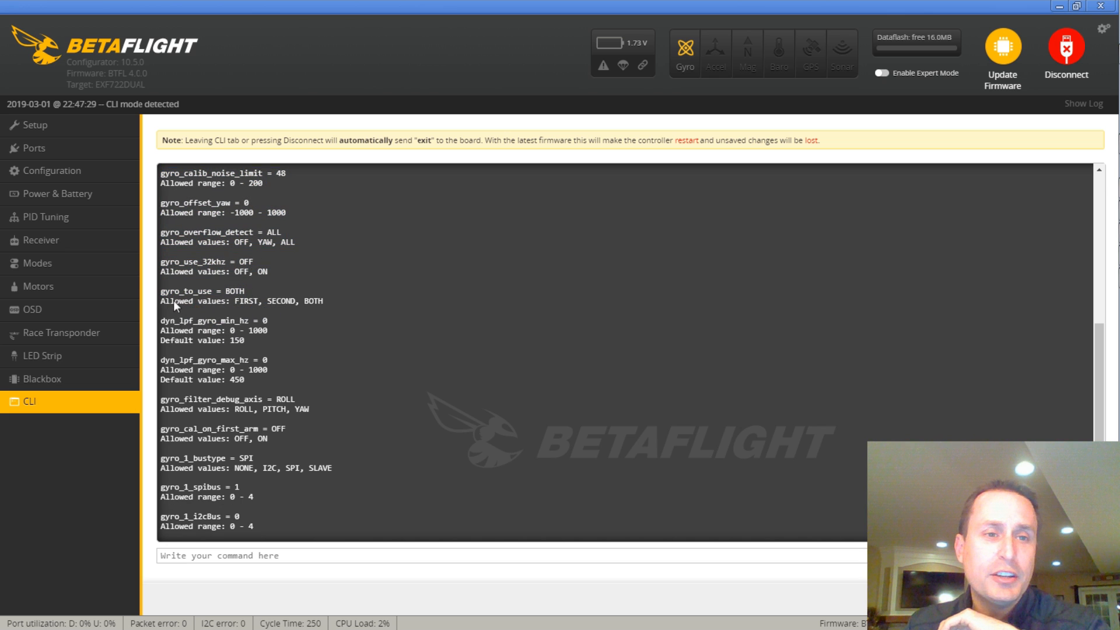
mouse_move(236, 296)
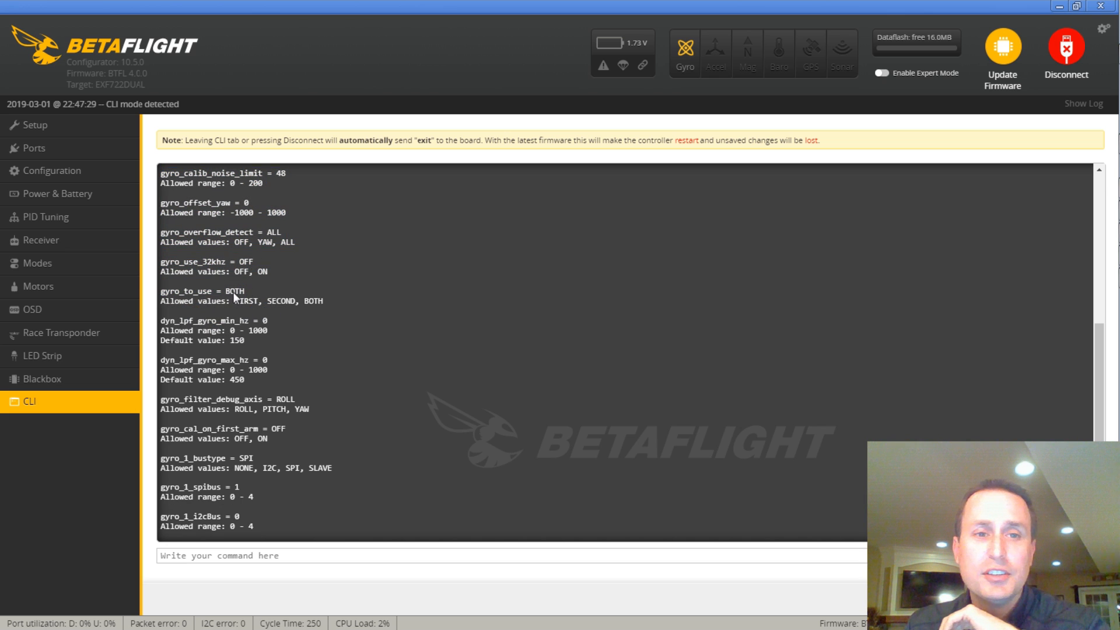
mouse_move(281, 312)
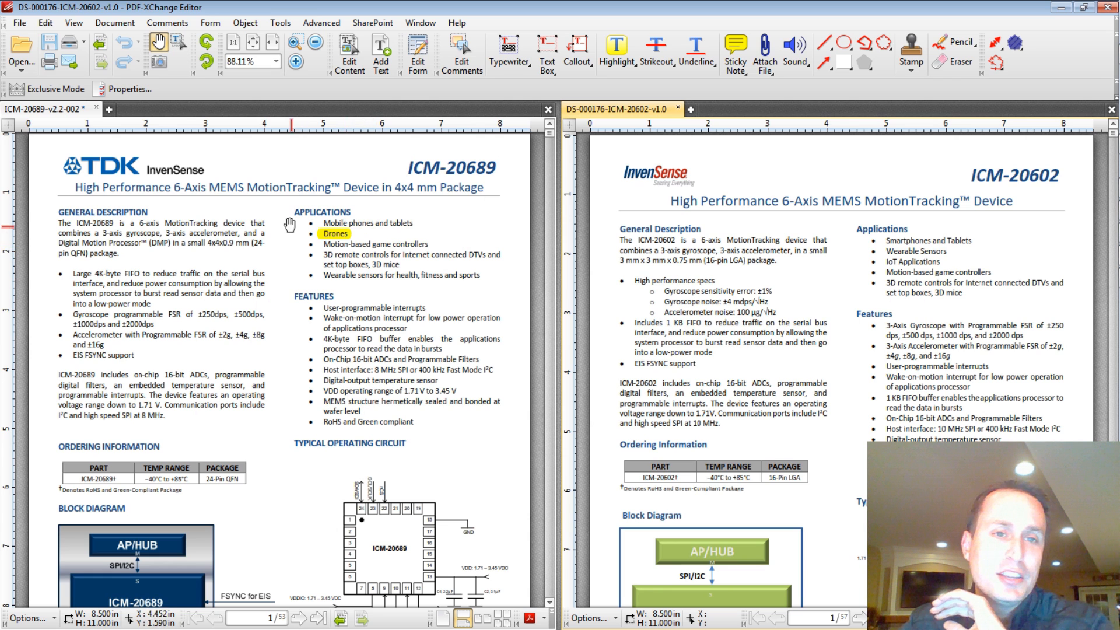
- Scroll the ICM-20689 and ICM-20602 datasheets down to page 8, section 2 Features
scroll(down, 3)
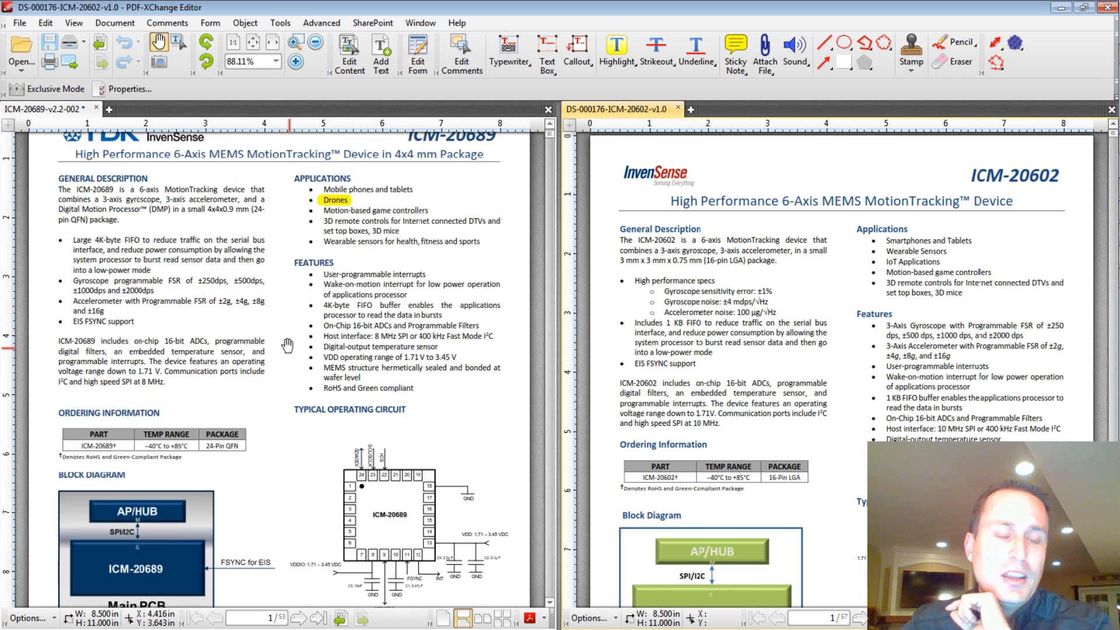
scroll(down, 3)
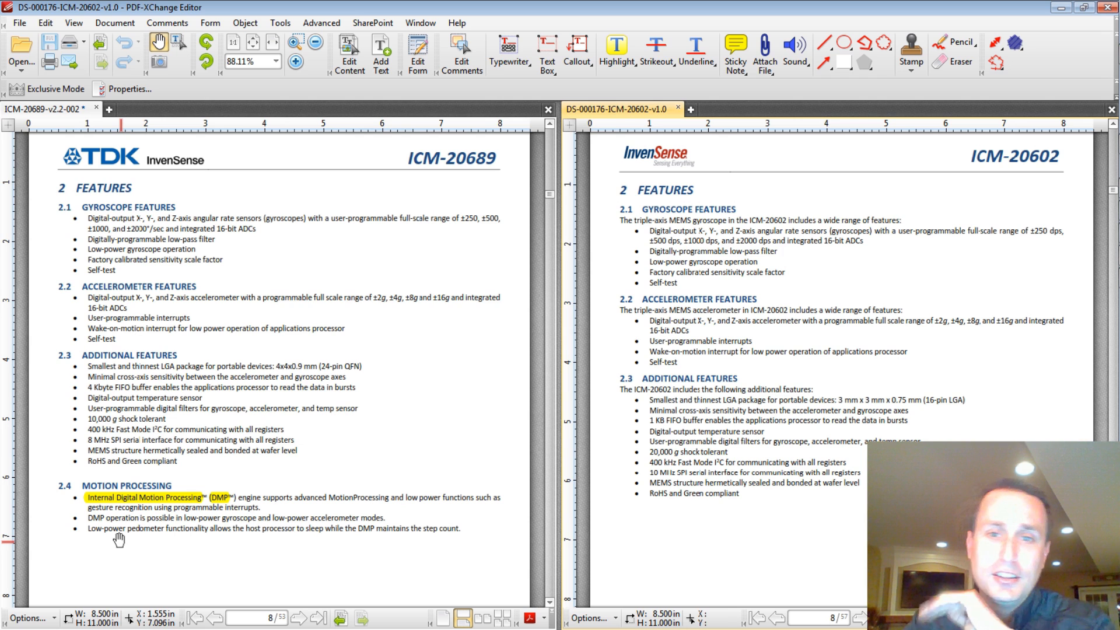
mouse_move(937, 361)
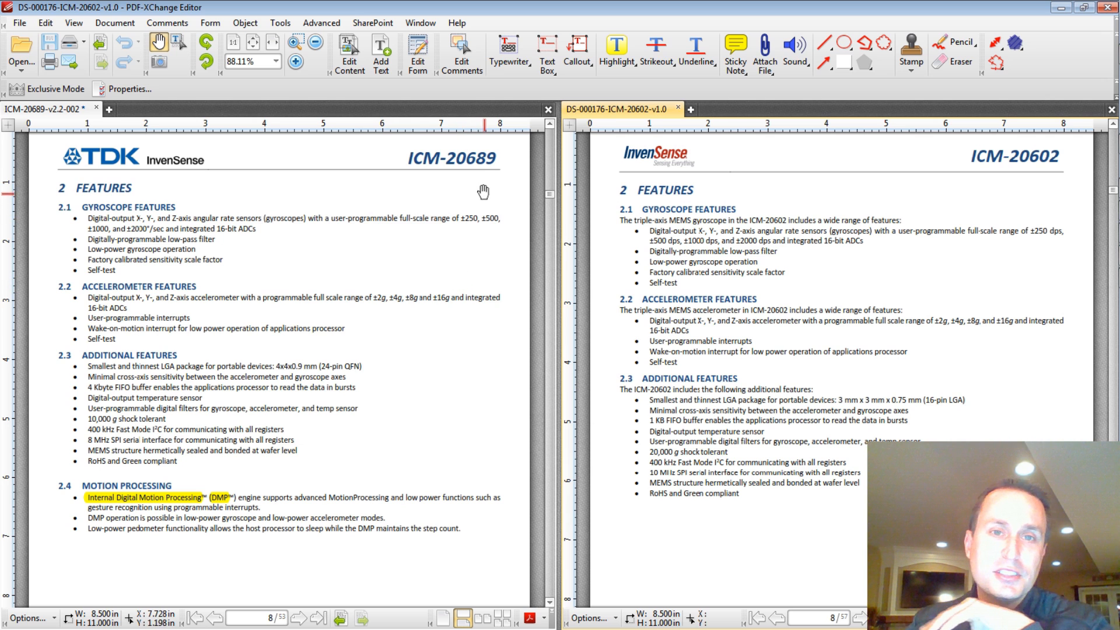
mouse_move(484, 178)
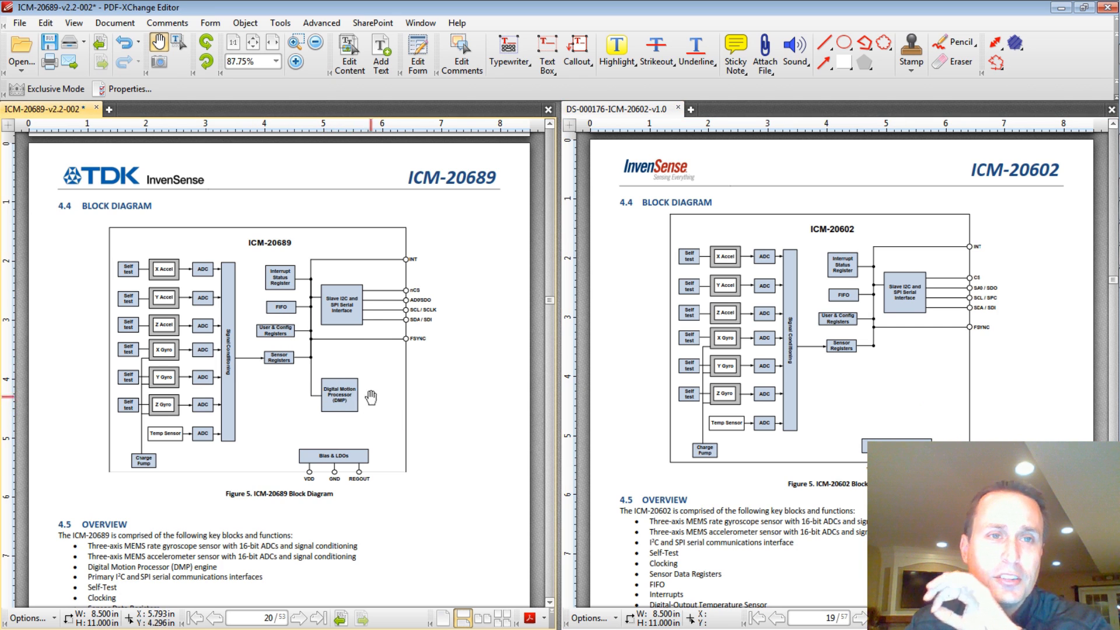
mouse_move(345, 354)
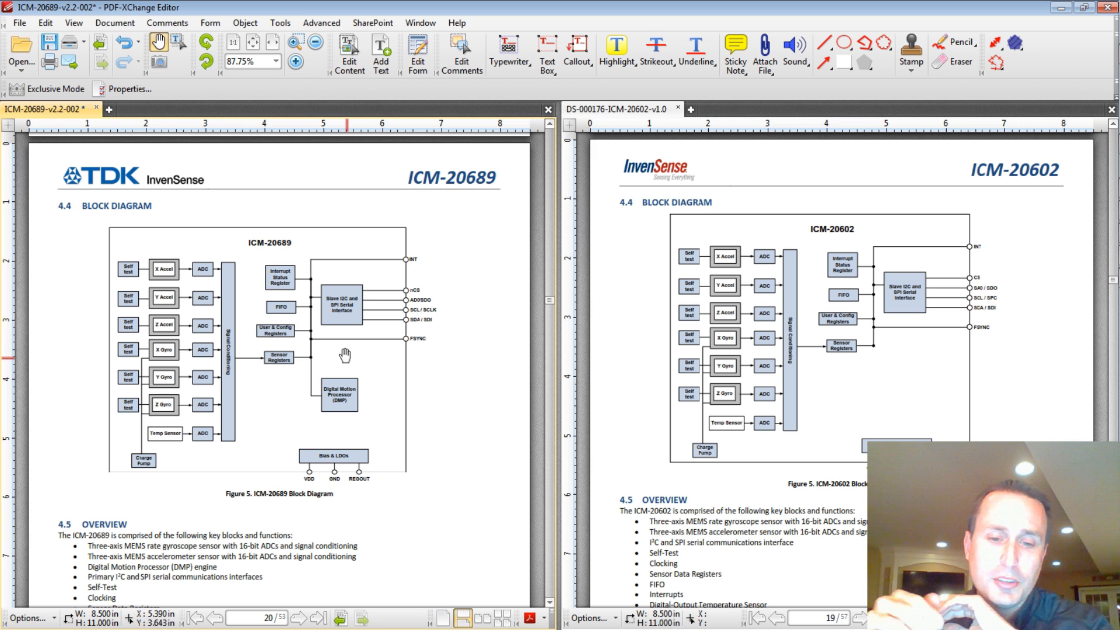
- Scroll past the 4.4 Block Diagram pages to the ICM-20689 section 4.8 Digital Motion Processor
scroll(down, 3)
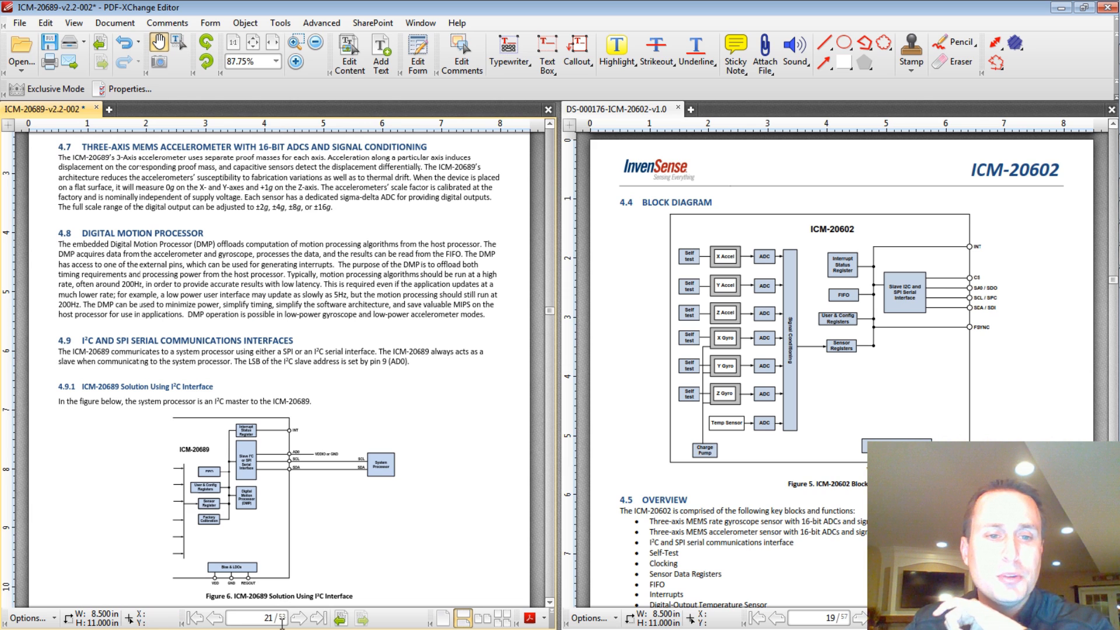
mouse_move(171, 253)
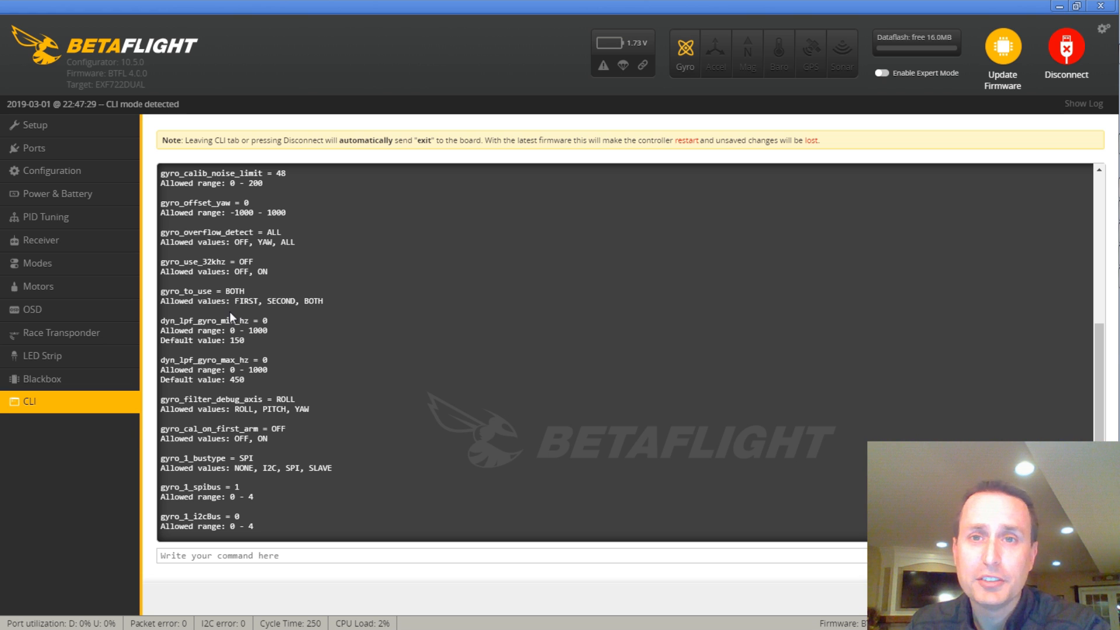
- Exit the CLI via Setup and show the Race Transponder page with iLap type and hex data code
click(34, 125)
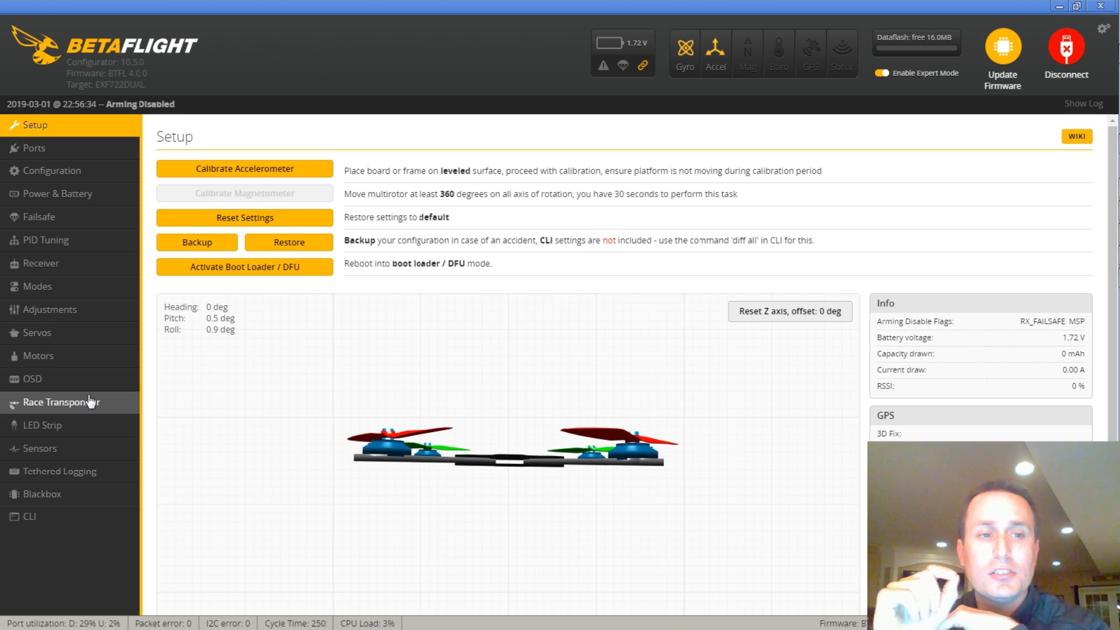
click(55, 403)
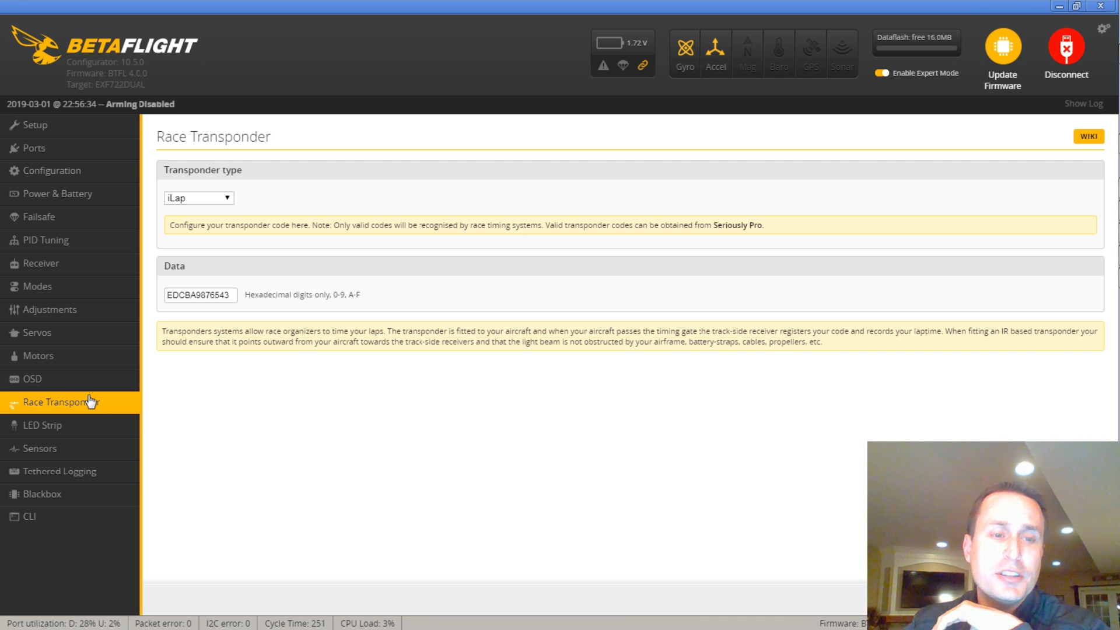
mouse_move(43, 424)
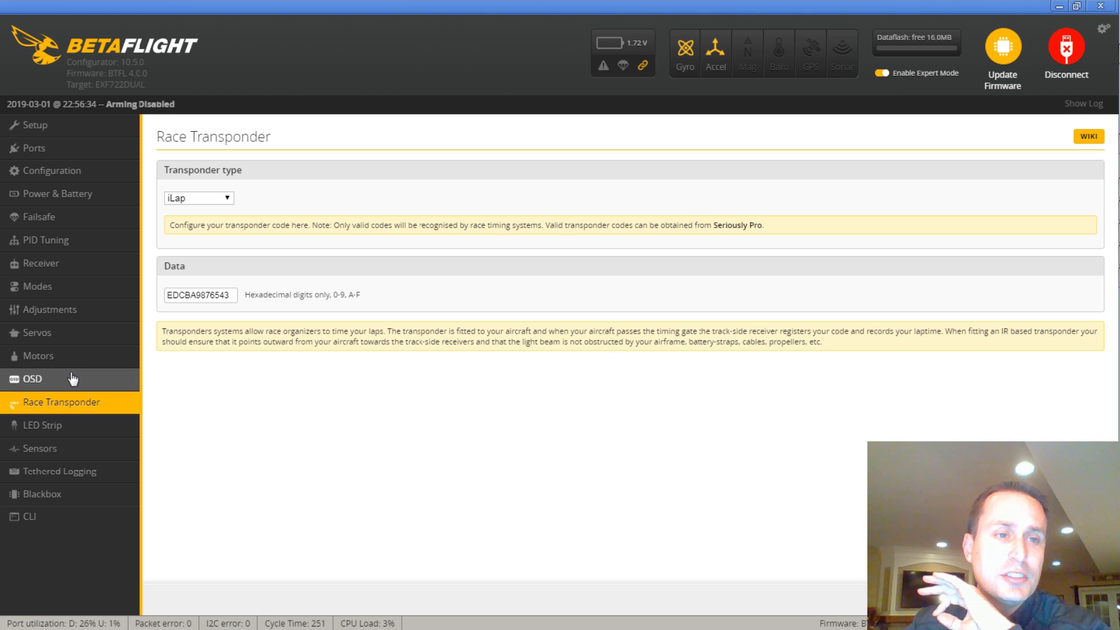
click(34, 148)
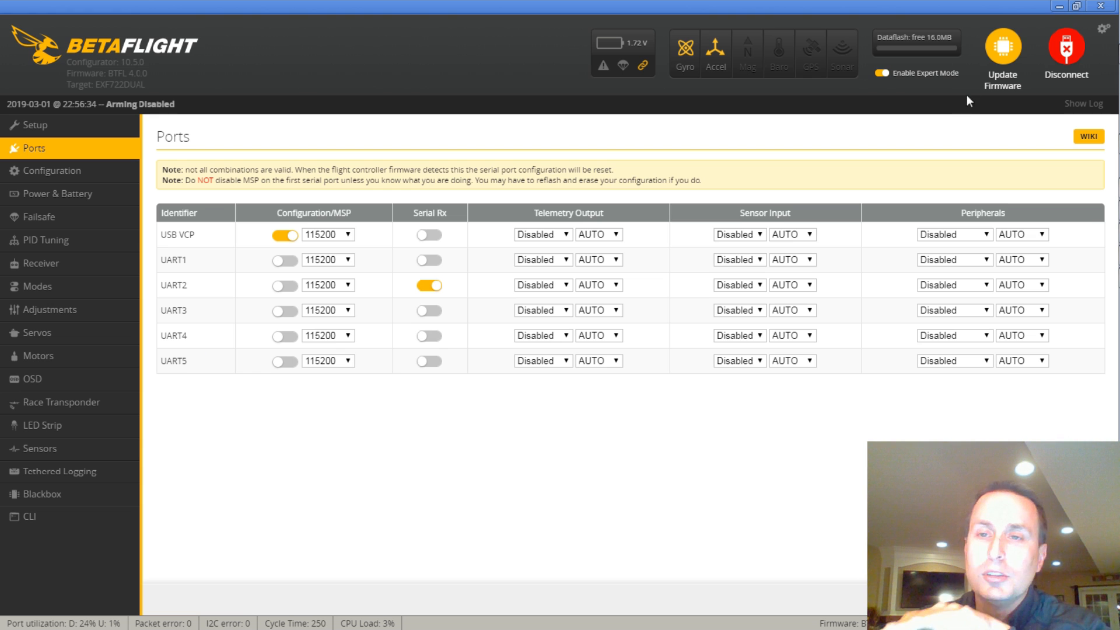
mouse_move(937, 46)
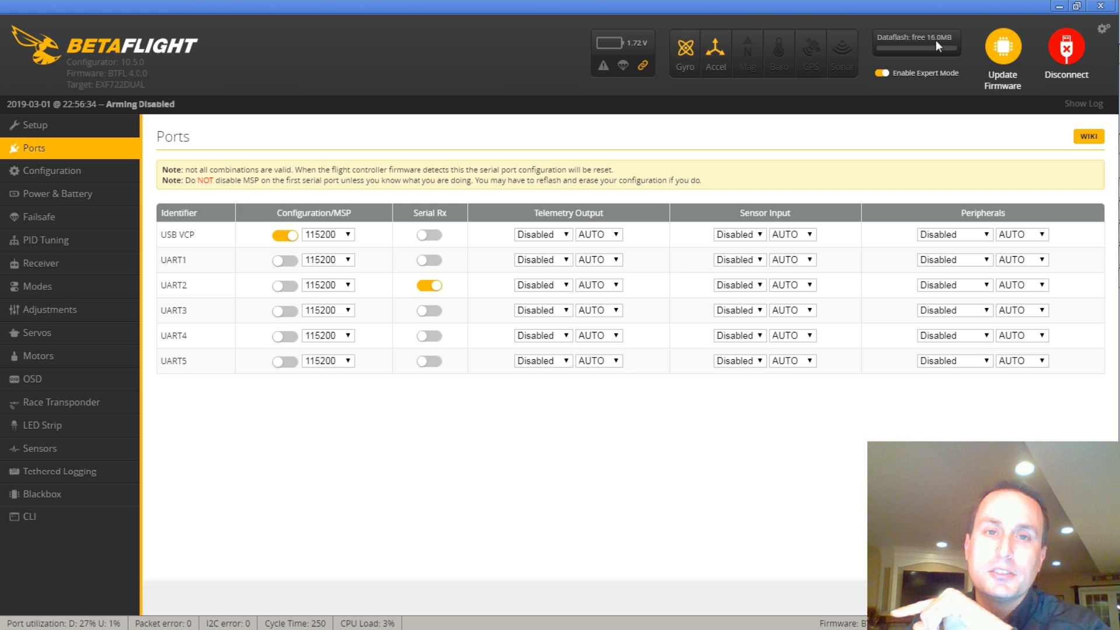
click(235, 12)
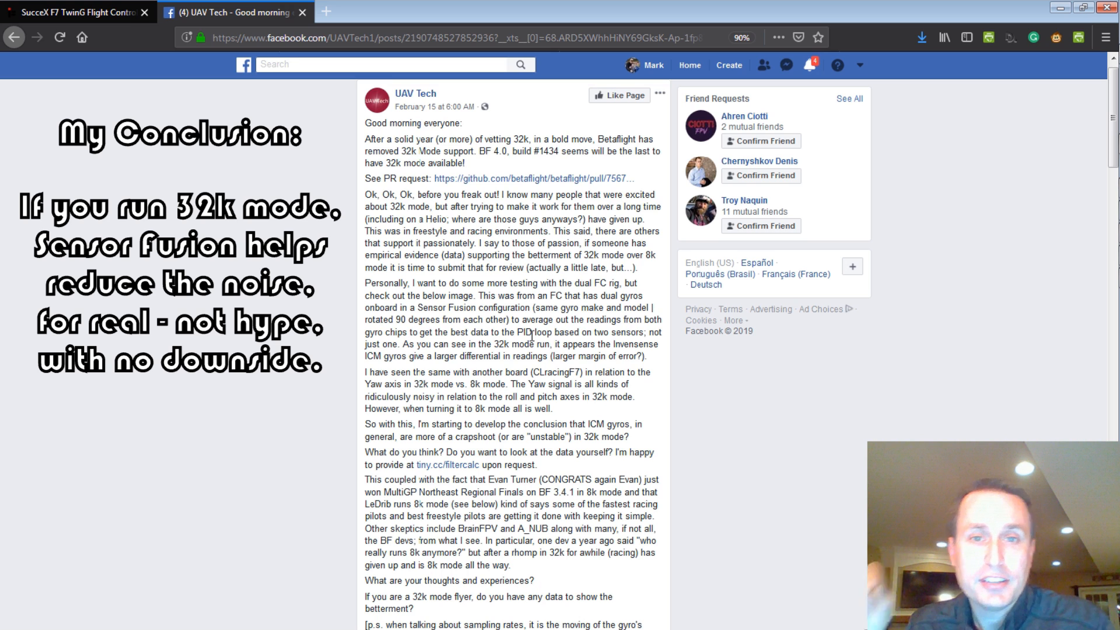
- Scroll the UAV Tech Facebook post down to its dual-gyro 8k versus 32k sensor fusion charts
scroll(down, 3)
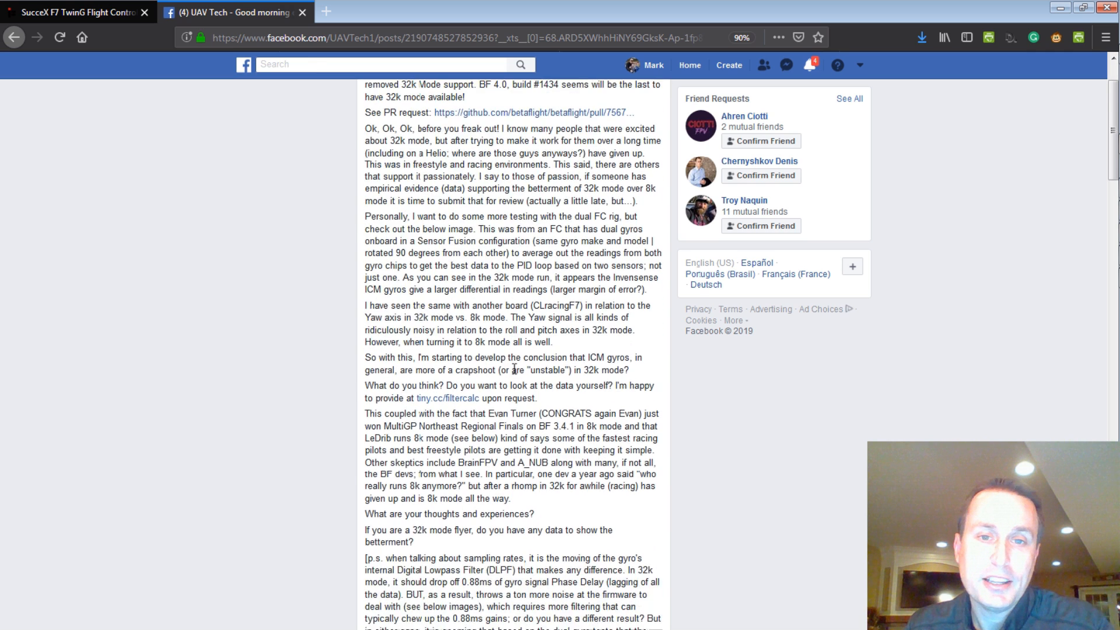
scroll(down, 3)
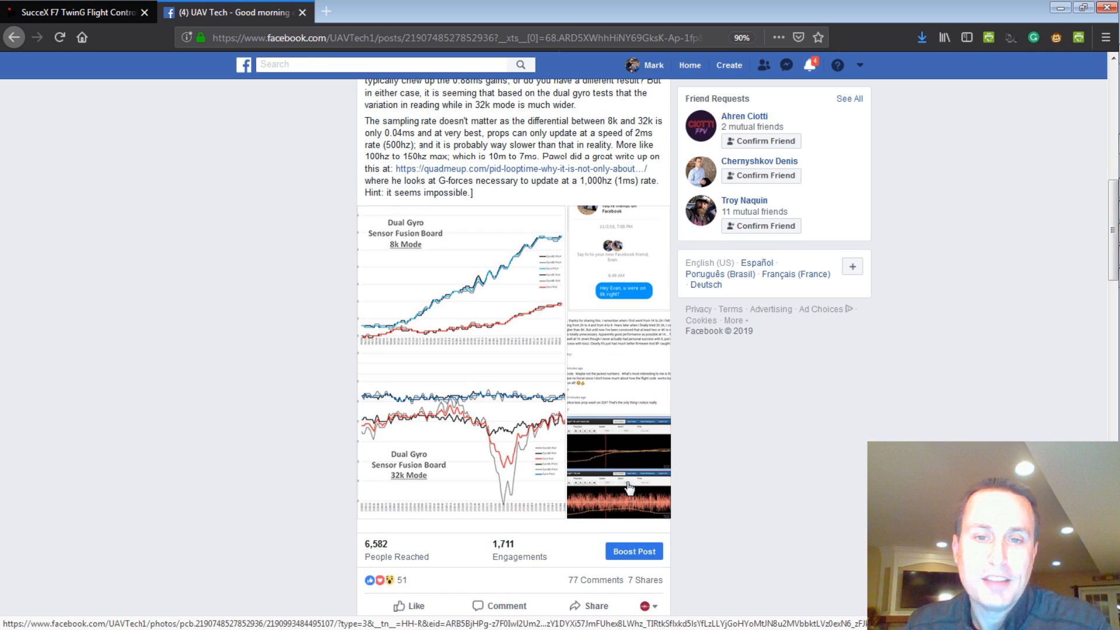
mouse_move(629, 457)
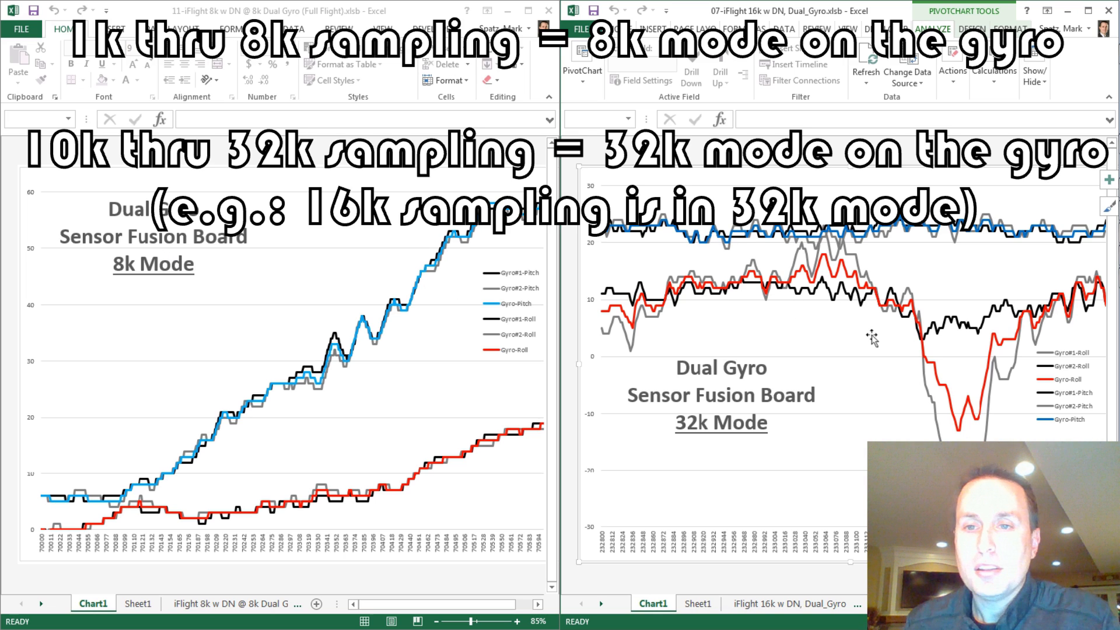
mouse_move(962, 342)
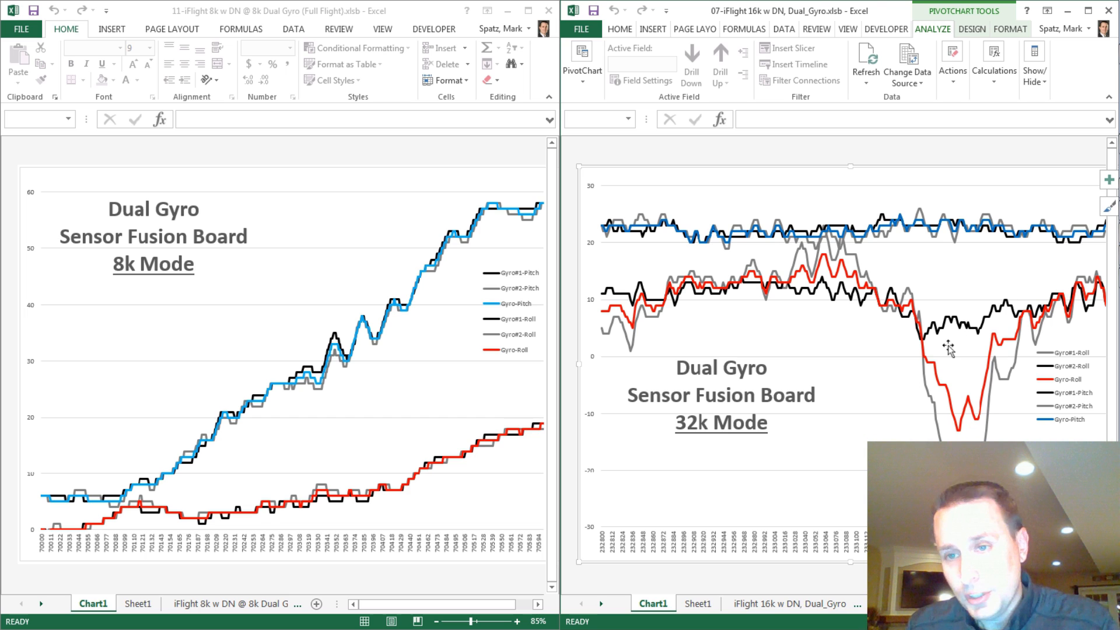
mouse_move(981, 339)
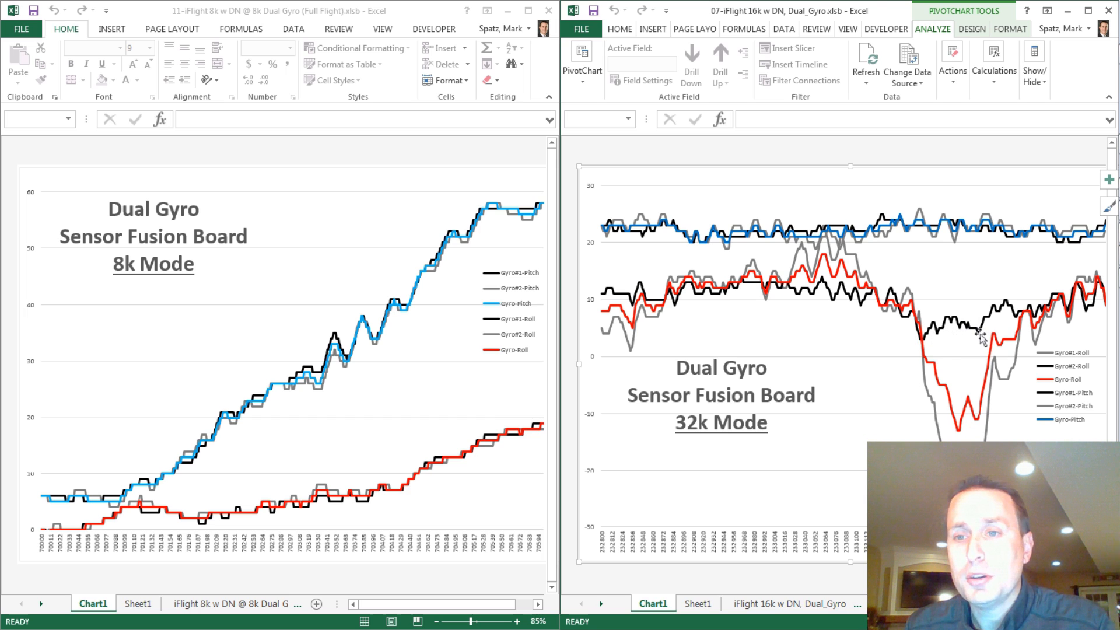
mouse_move(971, 329)
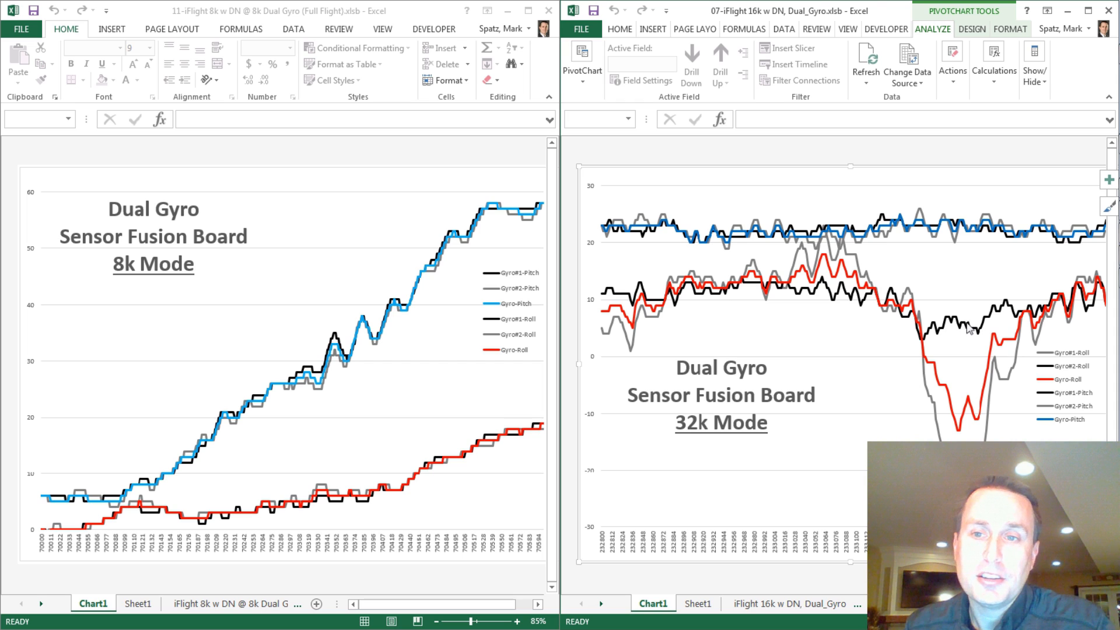
mouse_move(964, 427)
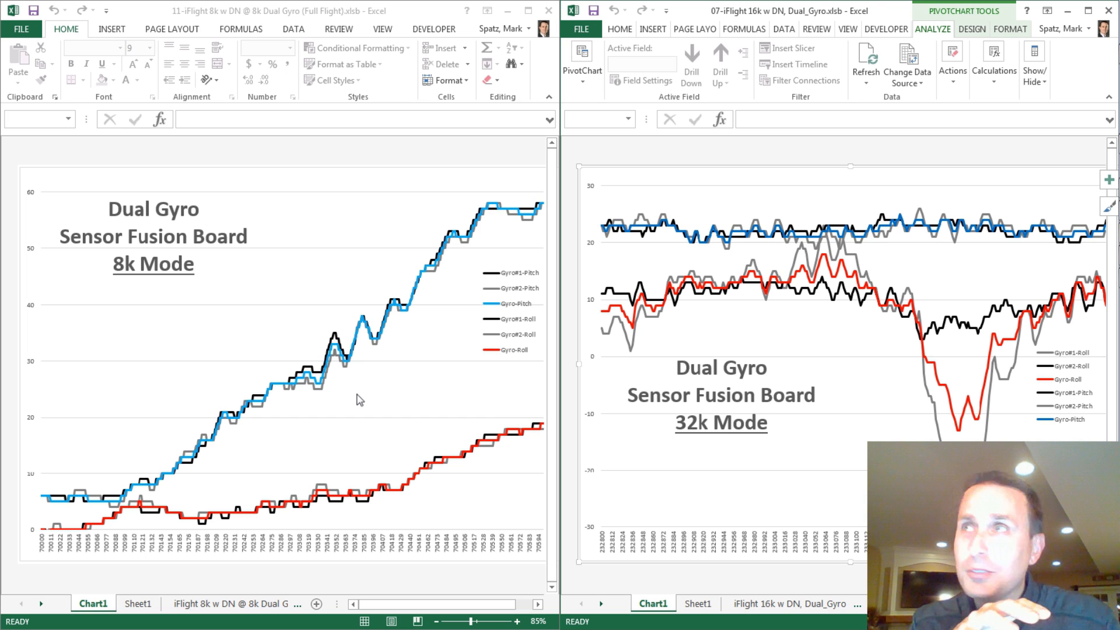
mouse_move(129, 516)
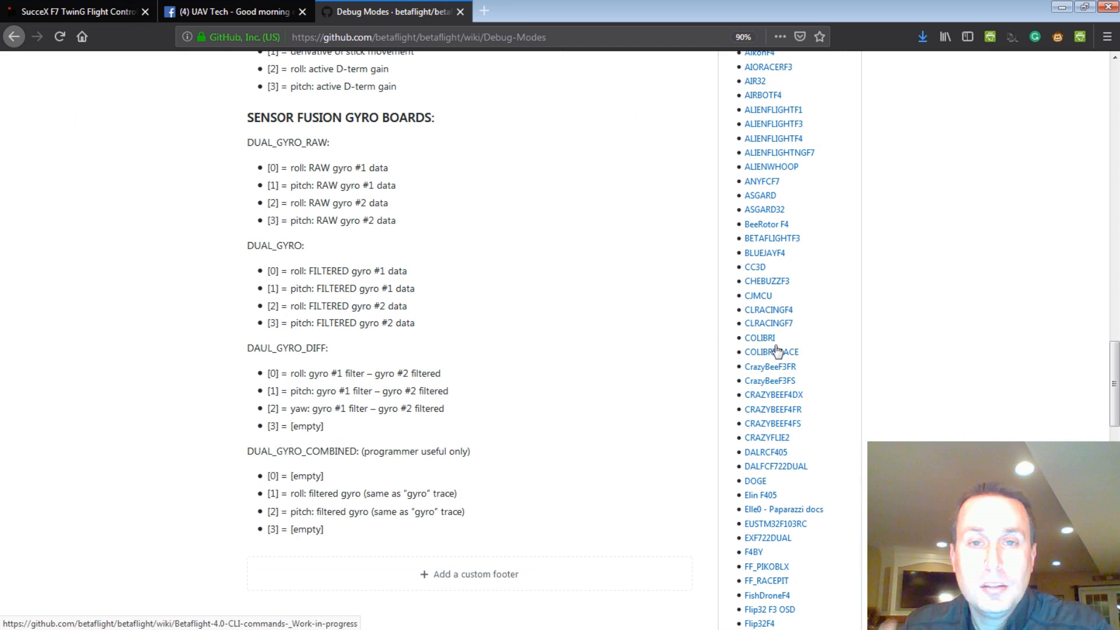
mouse_move(565, 346)
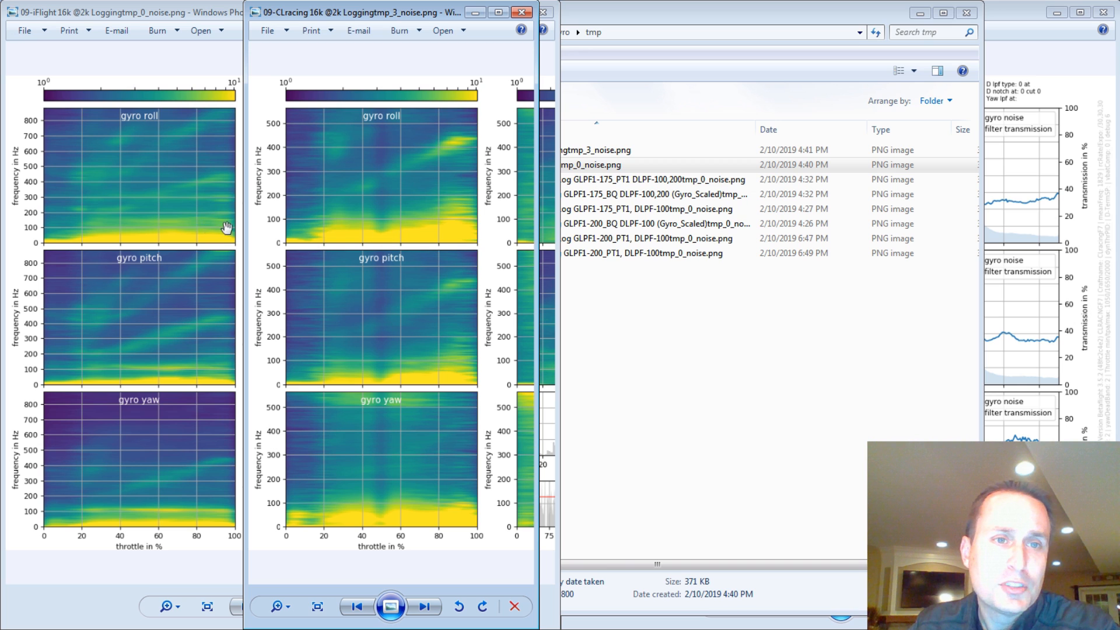
mouse_move(193, 381)
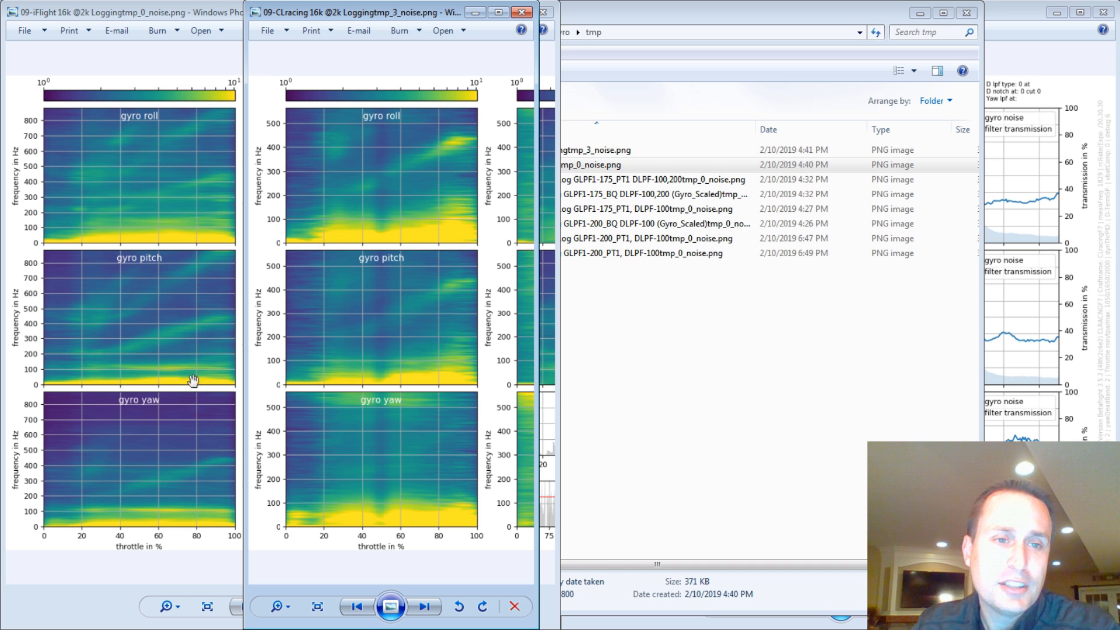
mouse_move(432, 372)
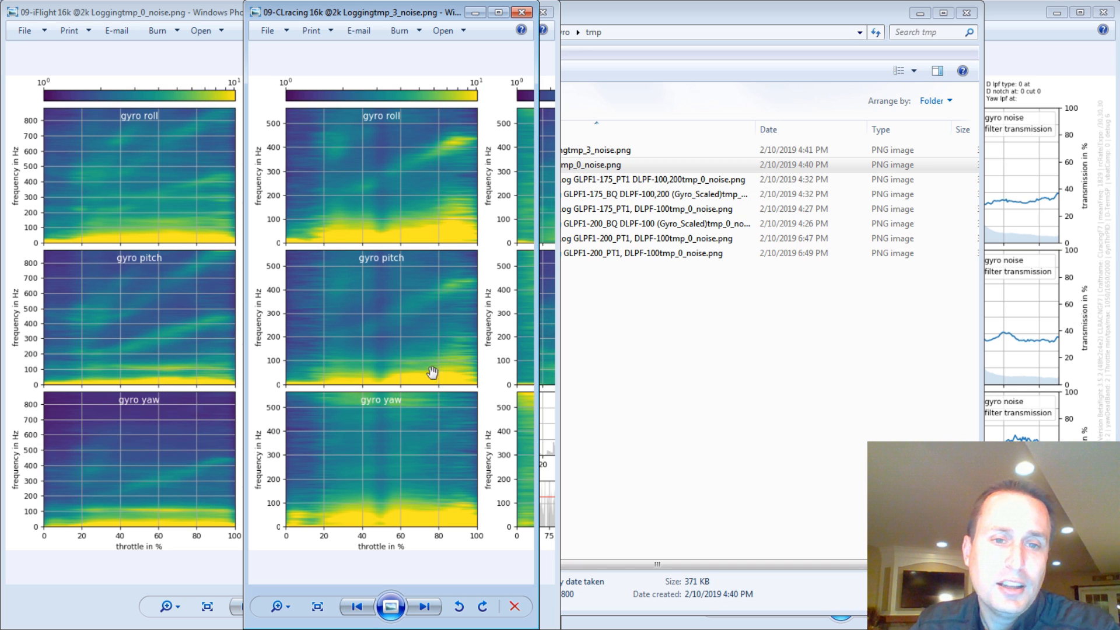
mouse_move(476, 424)
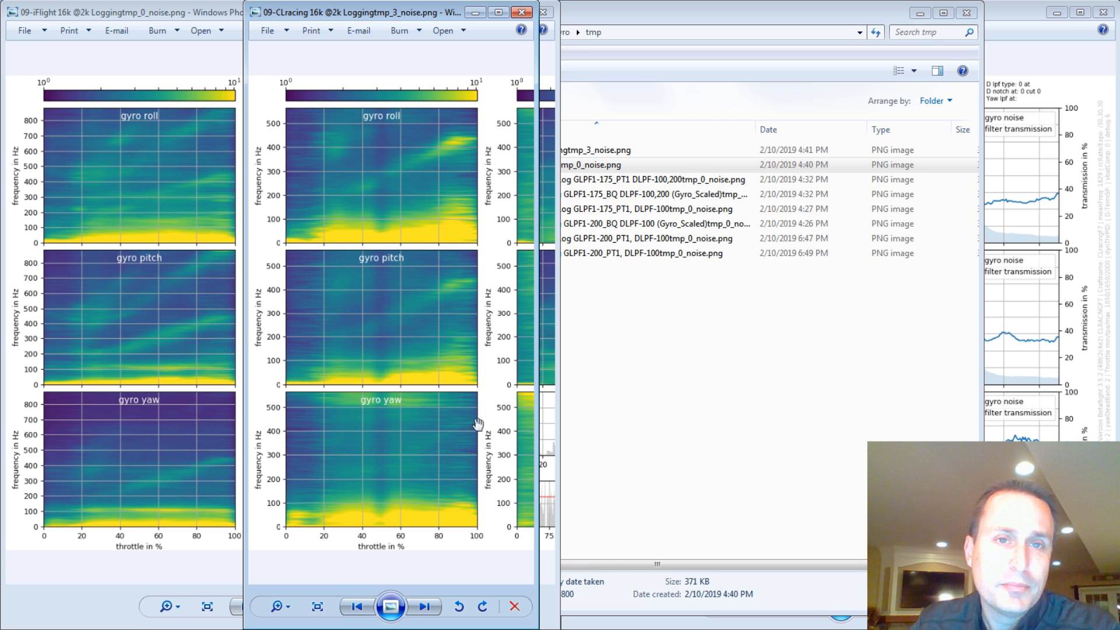
mouse_move(423, 381)
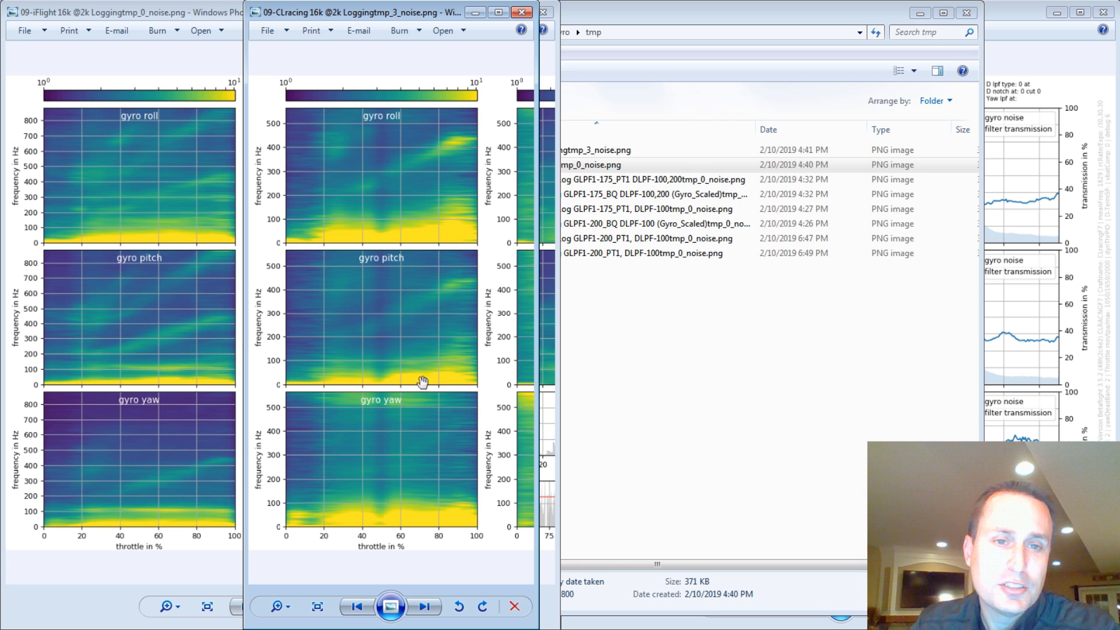
mouse_move(307, 309)
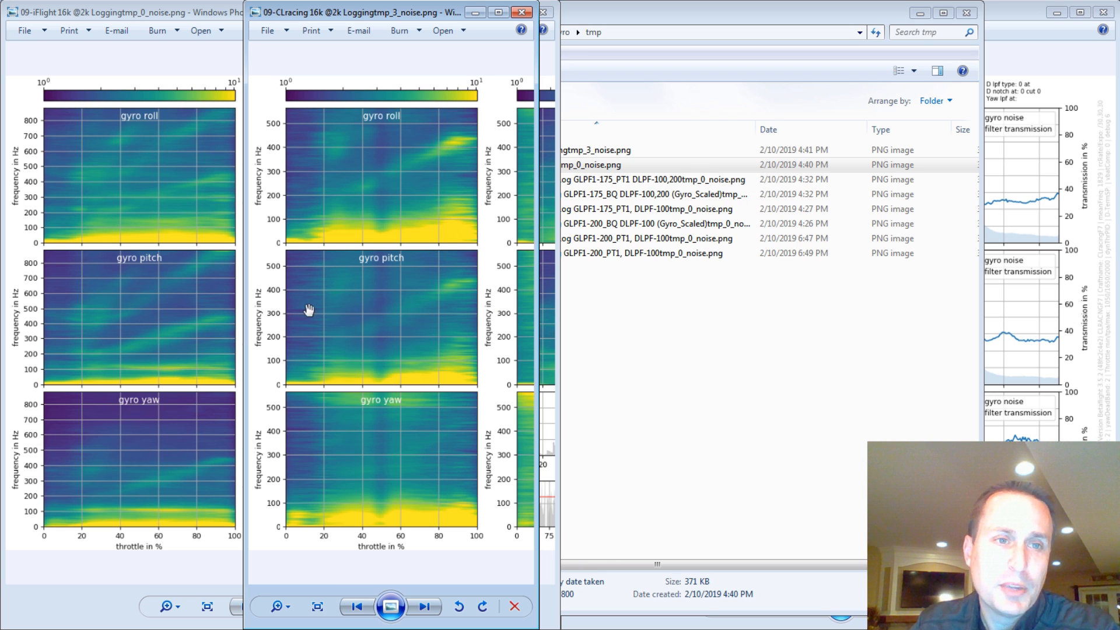
mouse_move(404, 277)
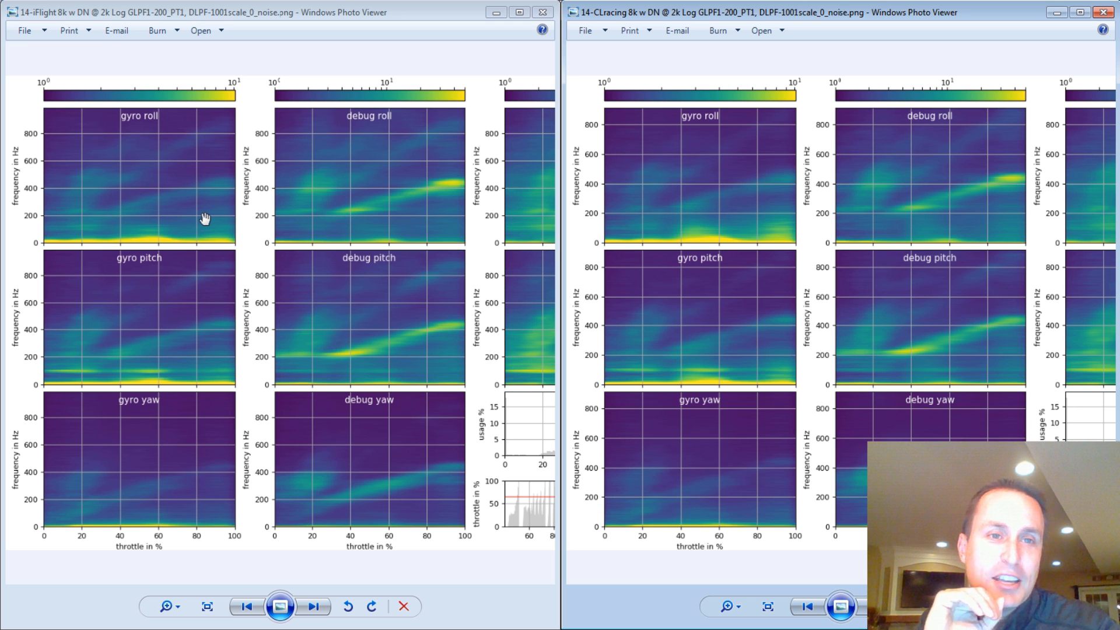
mouse_move(221, 219)
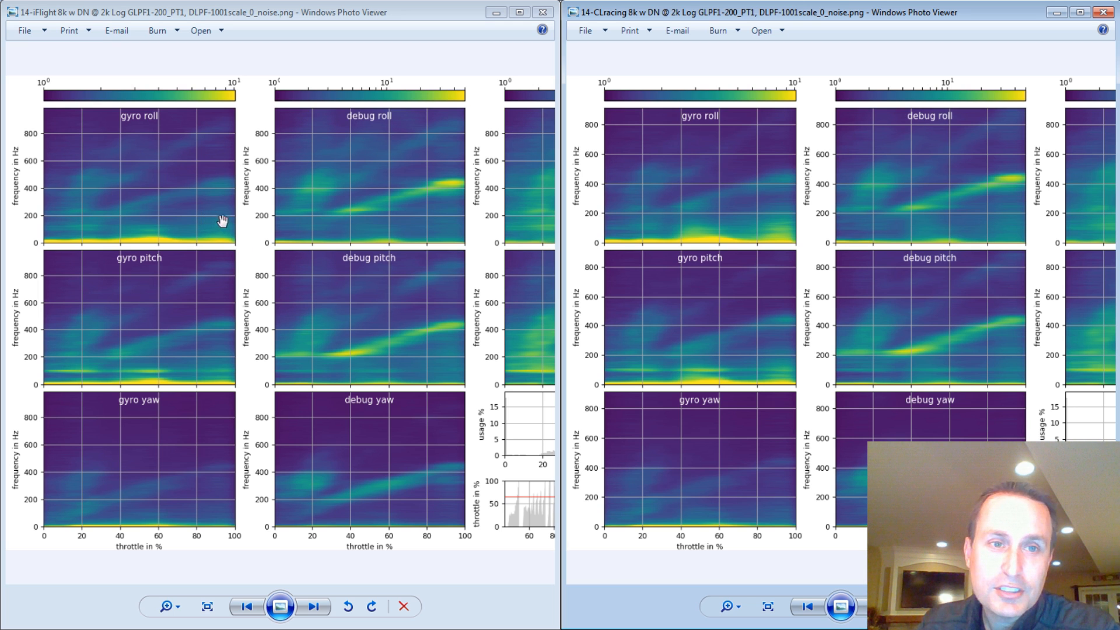
mouse_move(776, 218)
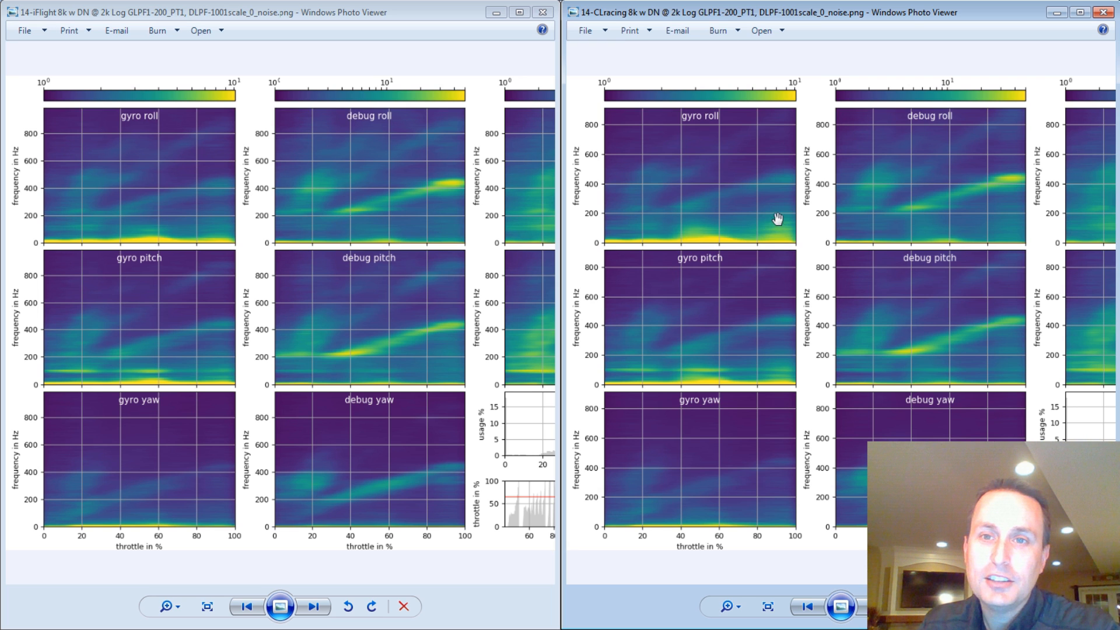
mouse_move(743, 399)
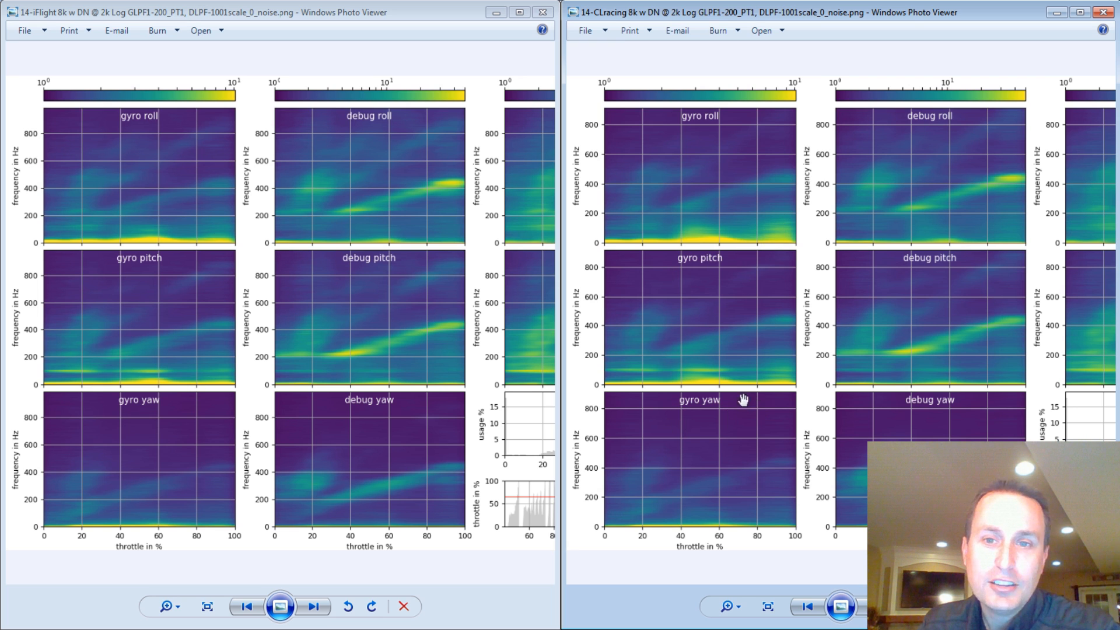
mouse_move(715, 240)
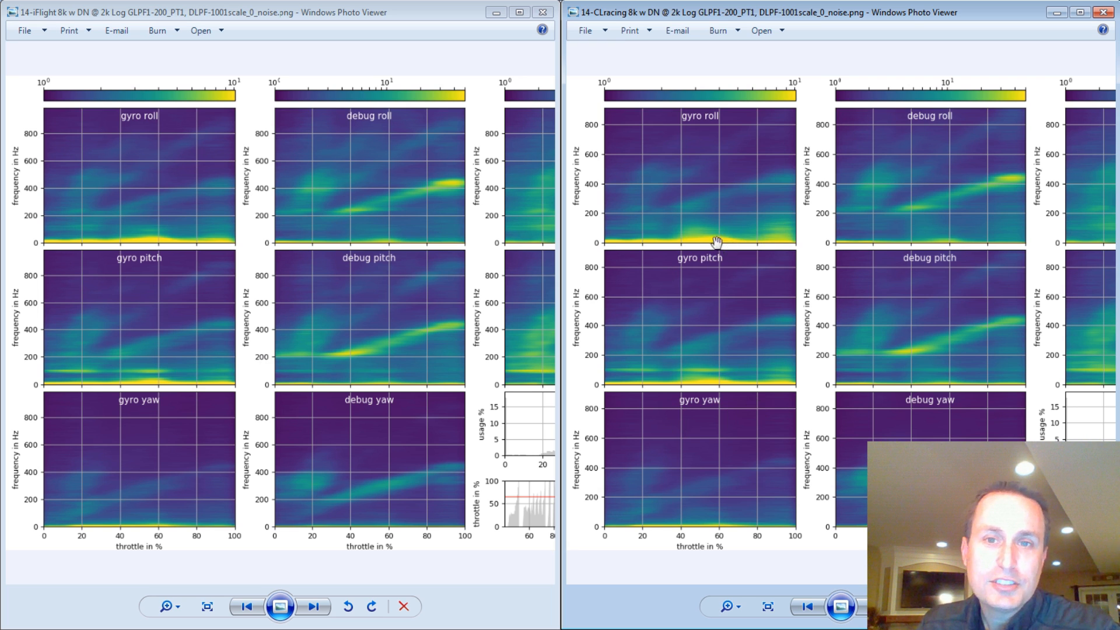
mouse_move(691, 237)
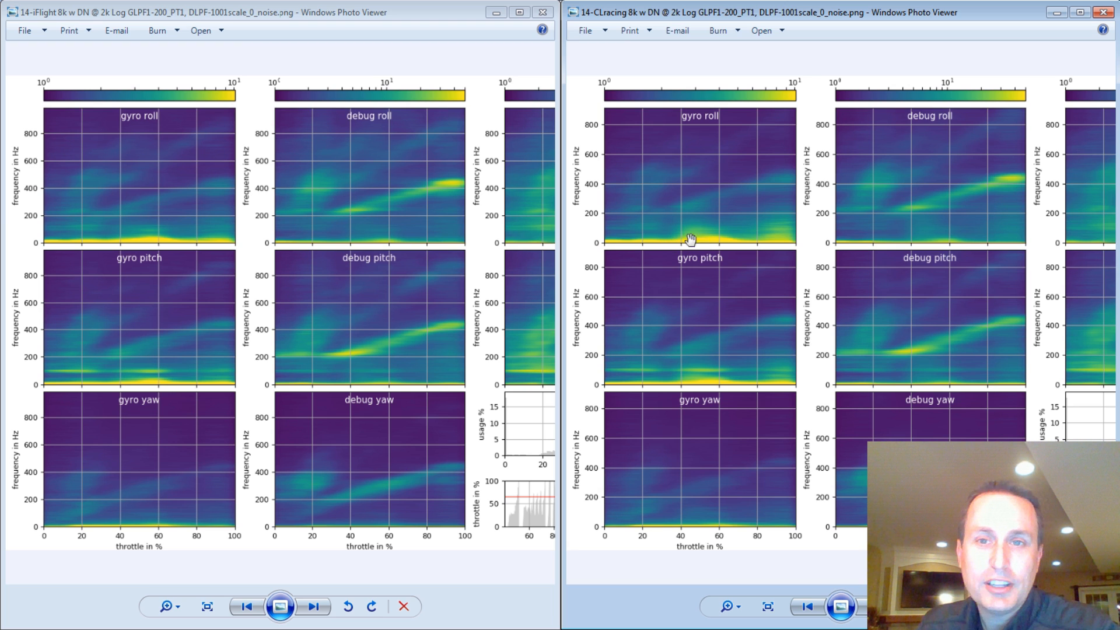
mouse_move(157, 228)
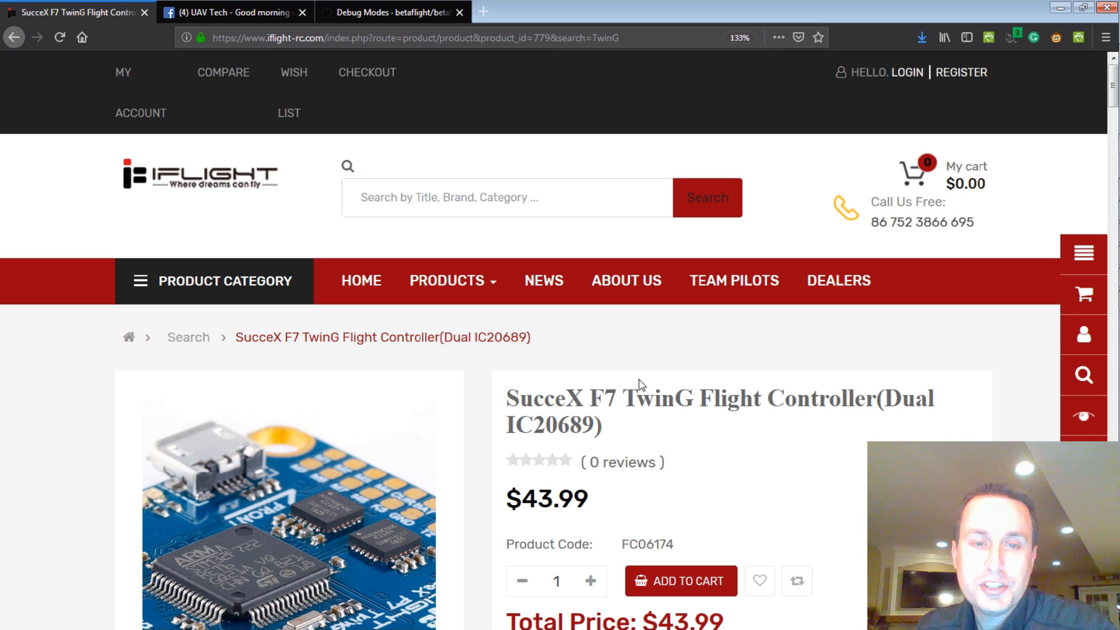
- Scroll the SucceX F7 TwinG product page through the Overview images to the VTX plug close-up
scroll(down, 3)
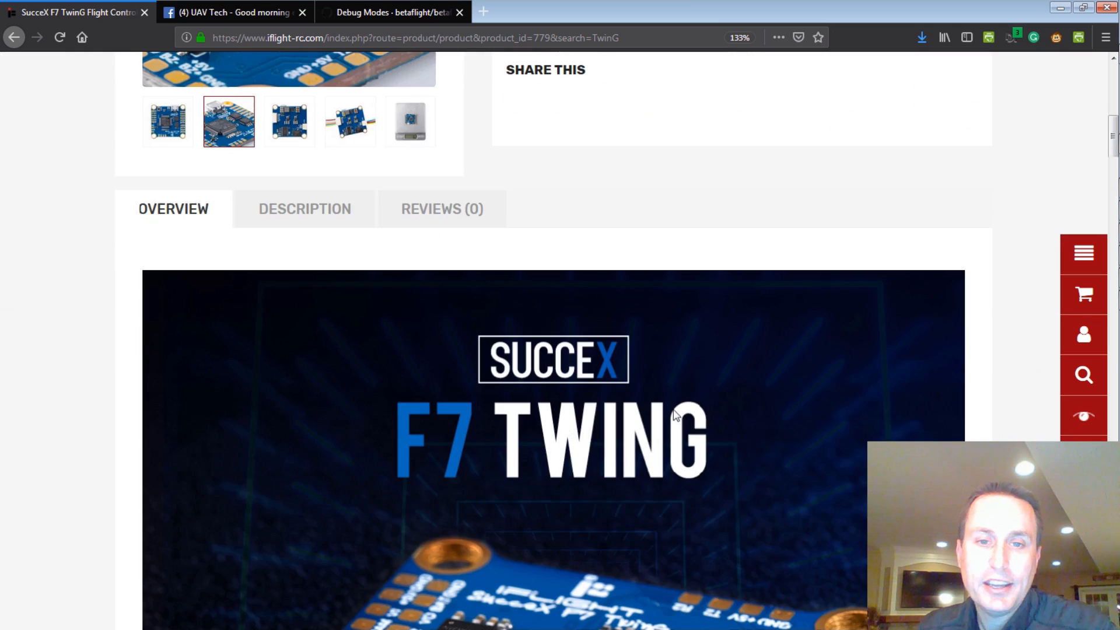
scroll(down, 3)
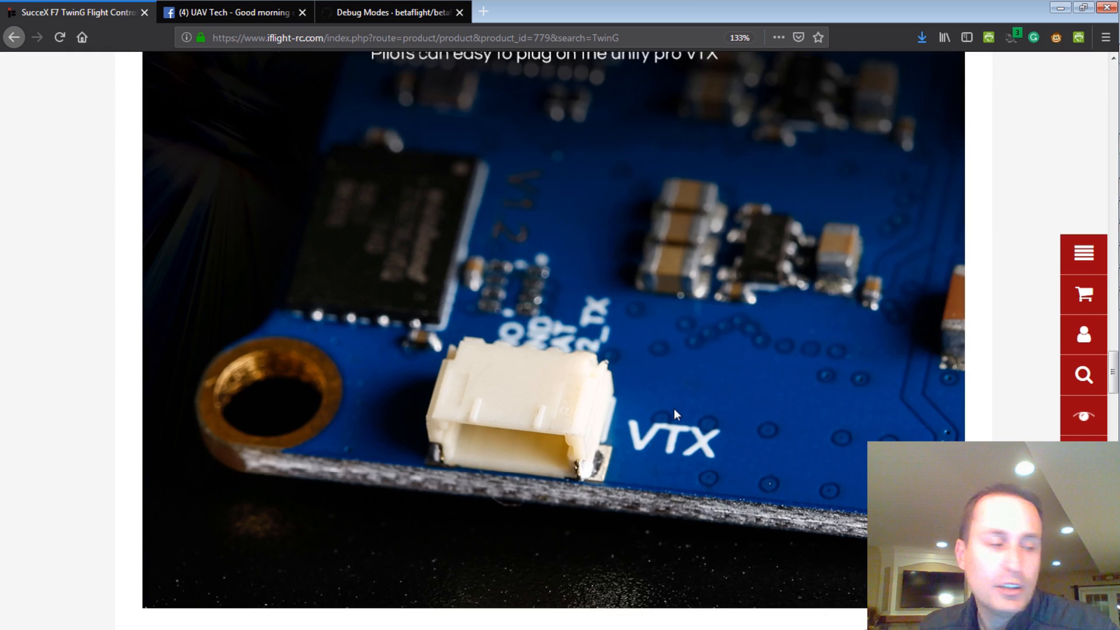